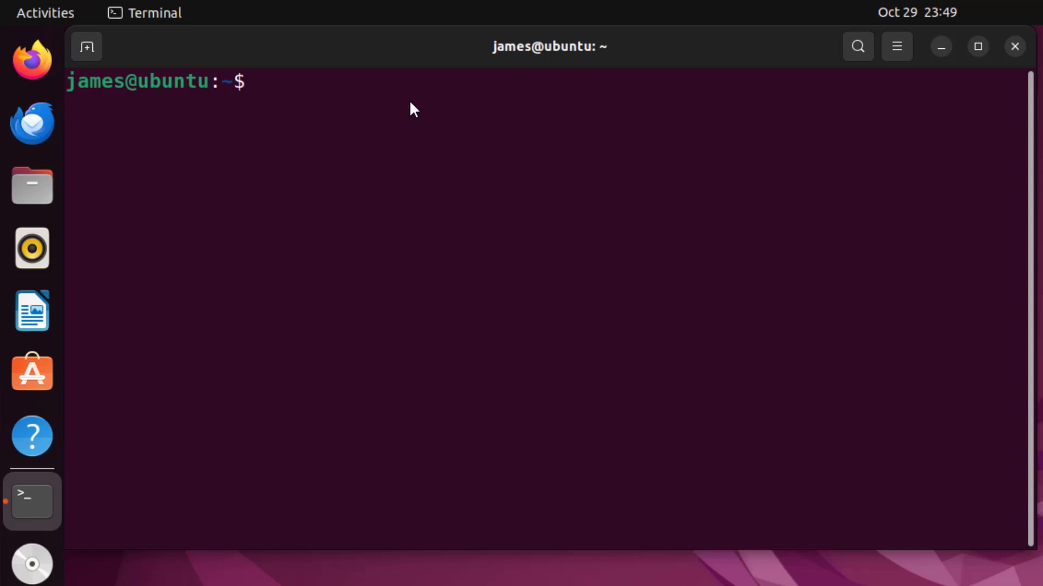
Run uptime to report 57 minutes up, one user and the load averages
type("ubuntu:~$ u")
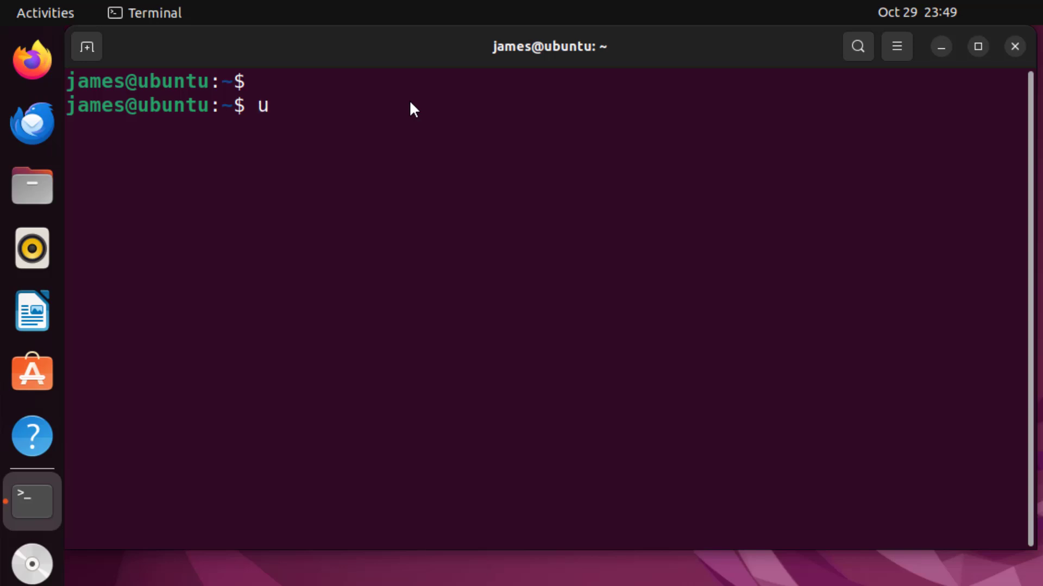
type("ptime")
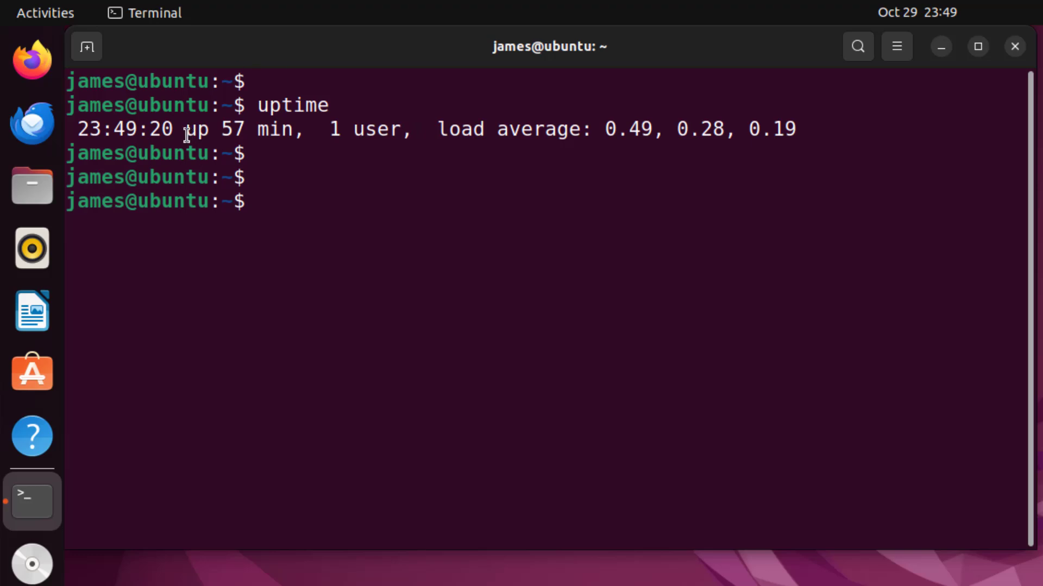
double_click(125, 128)
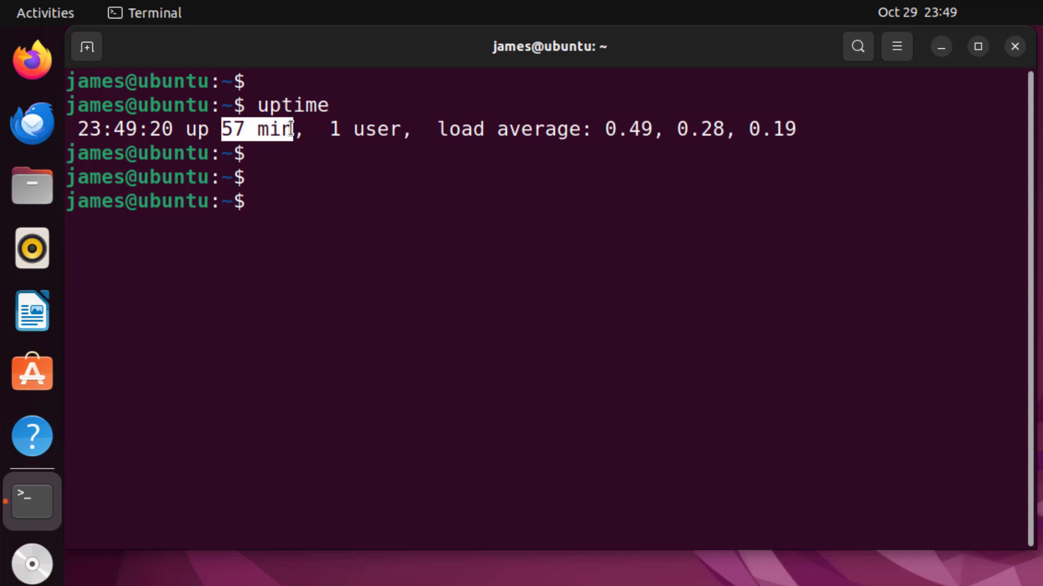
double_click(365, 128)
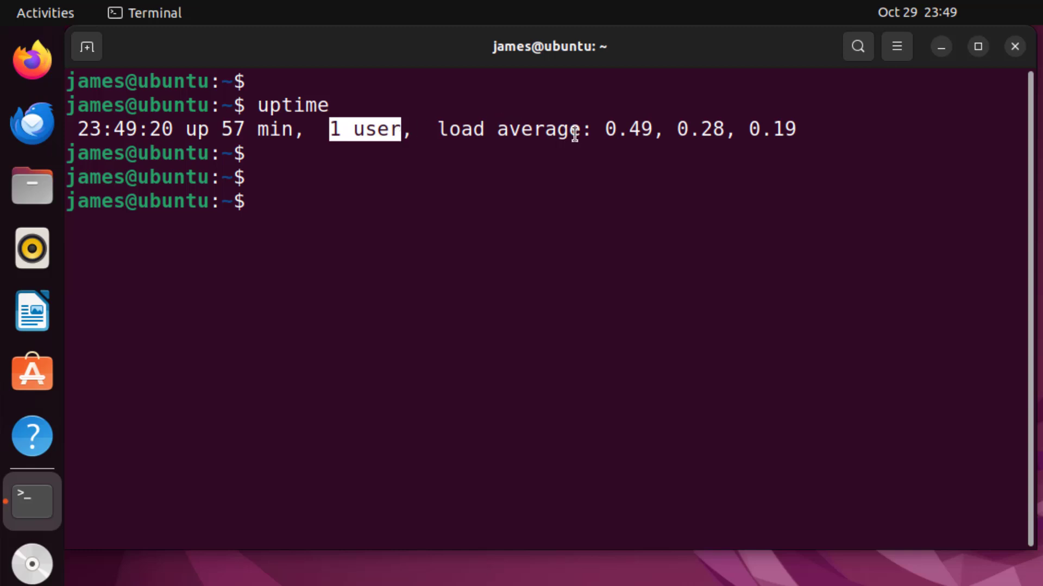
left_click_drag(598, 129, 771, 129)
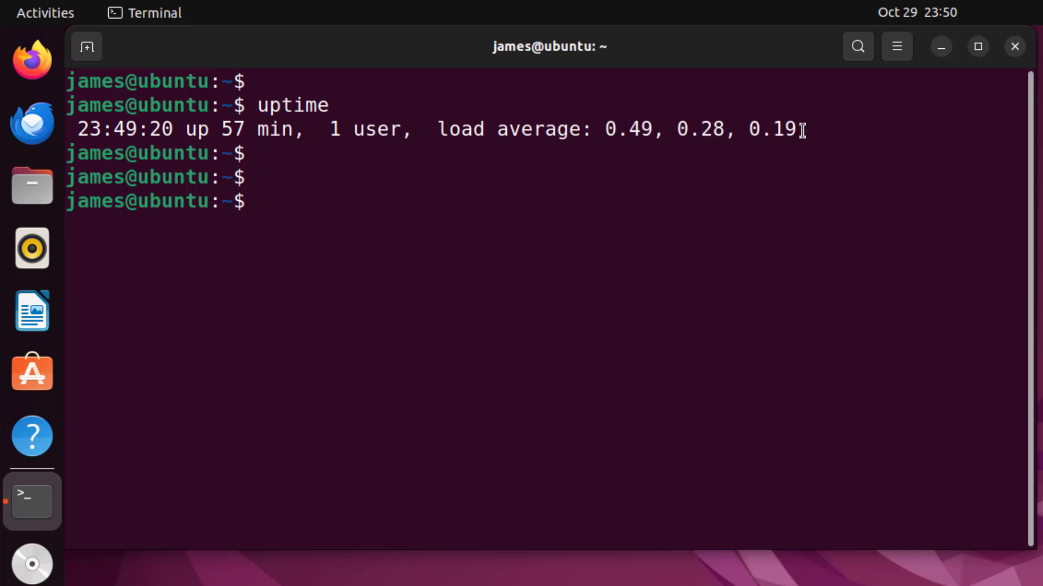
double_click(630, 128)
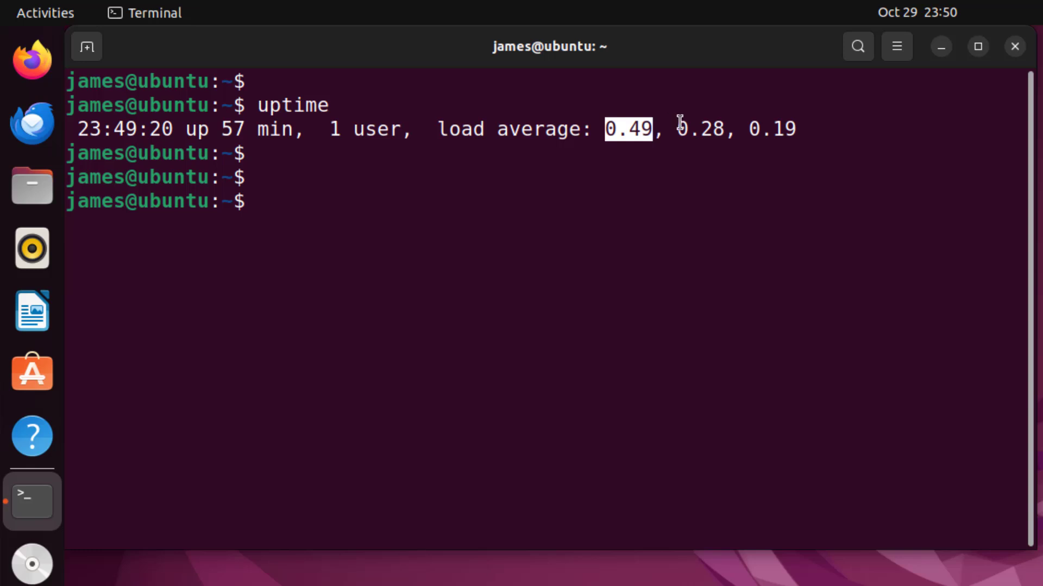
double_click(698, 129)
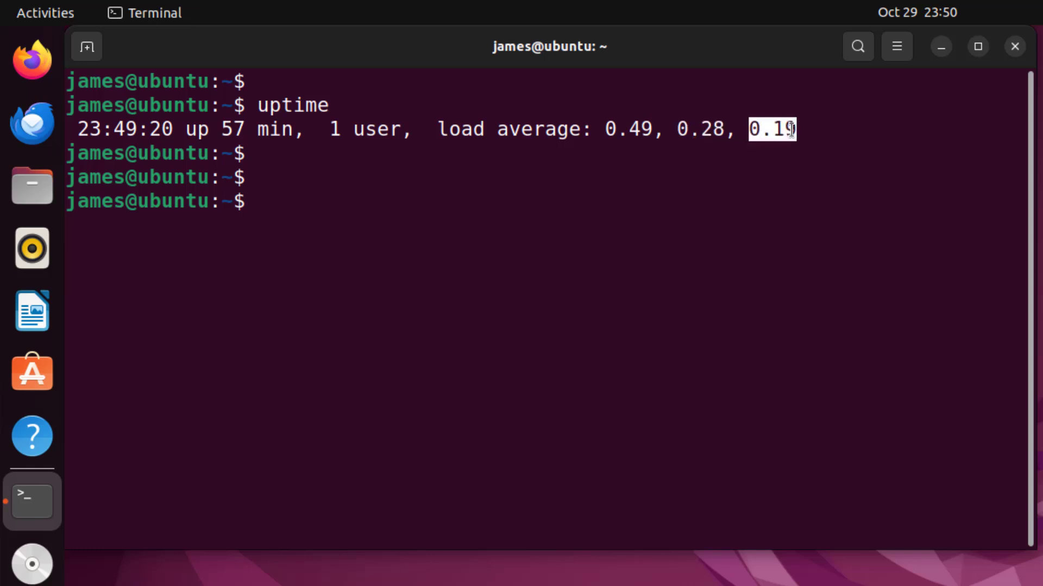
mouse_move(509, 185)
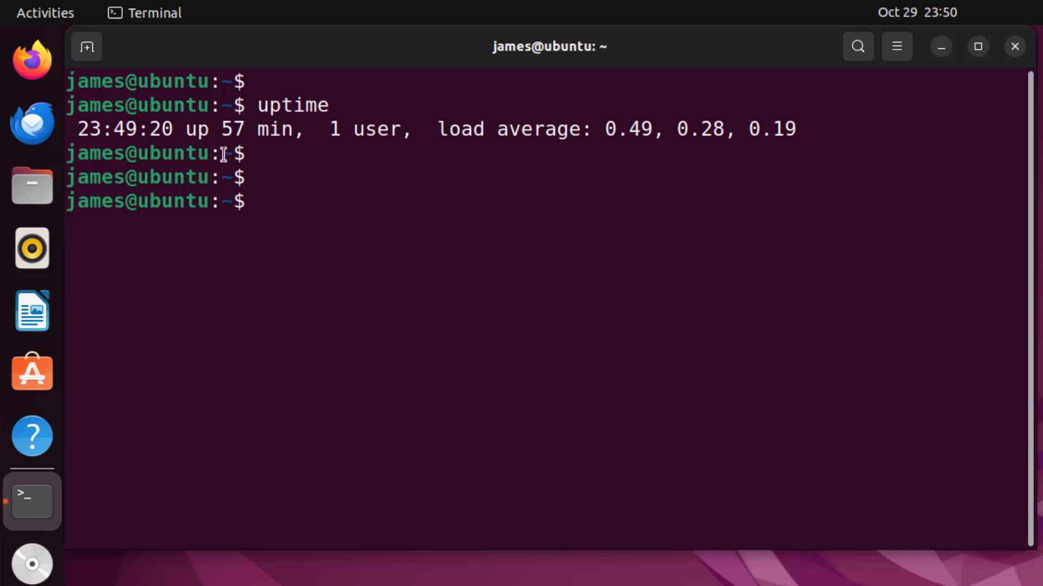
left_click_drag(185, 128, 282, 128)
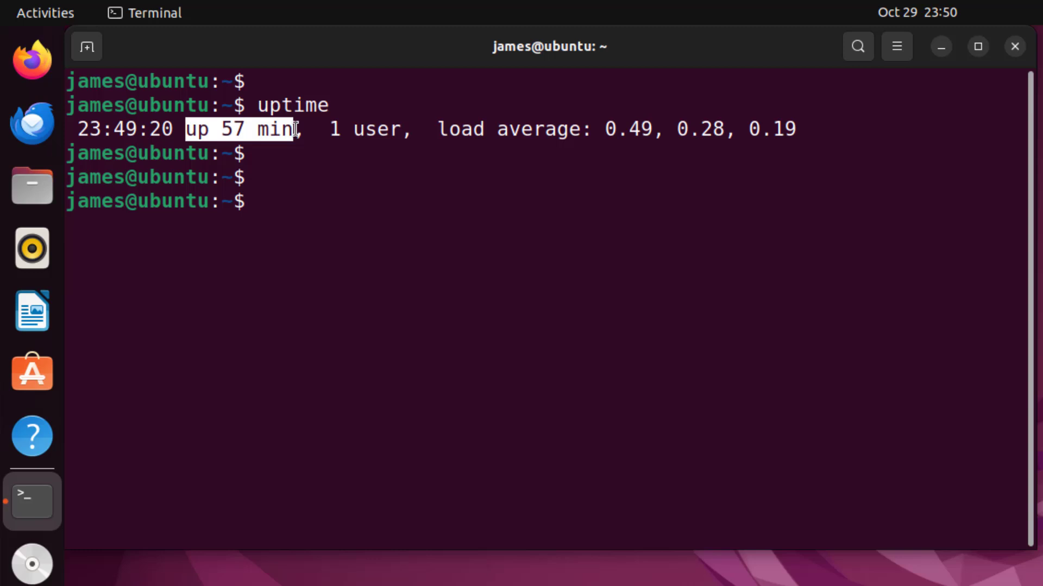
left_click(294, 194)
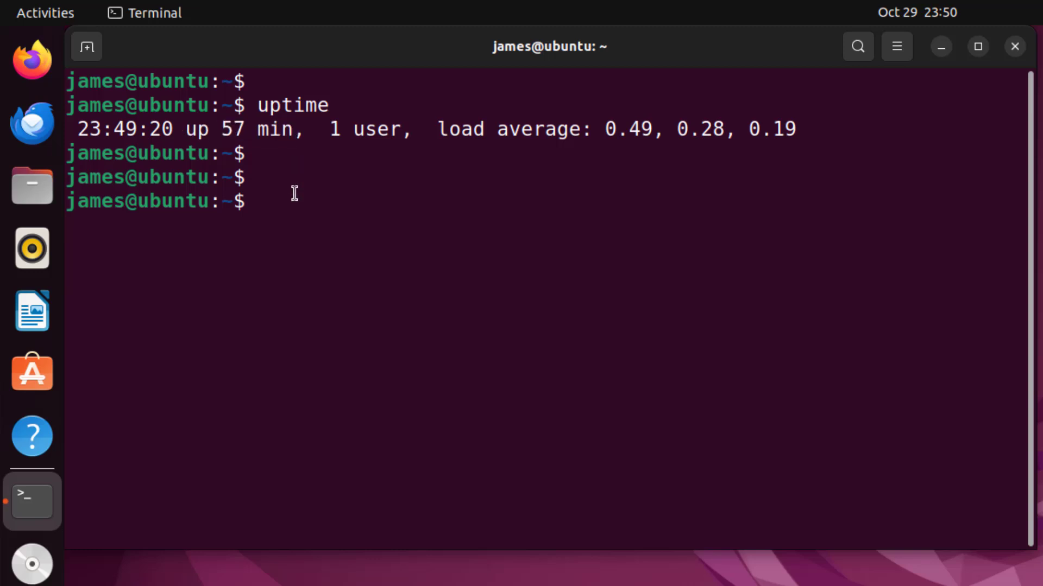
Run uptime -p to get the pretty reading 'up 58 minutes'
type("upti")
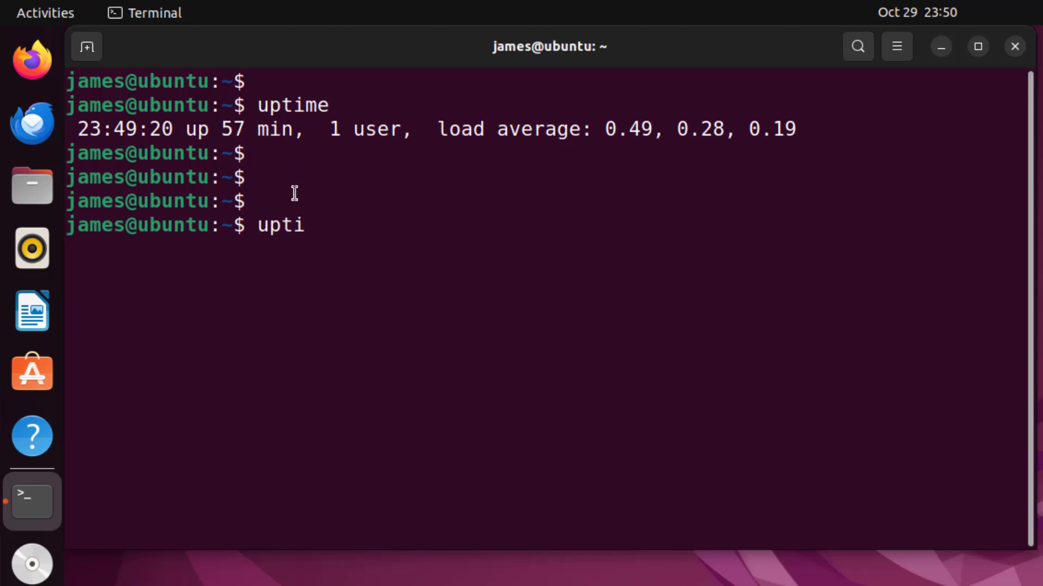
type("me -p")
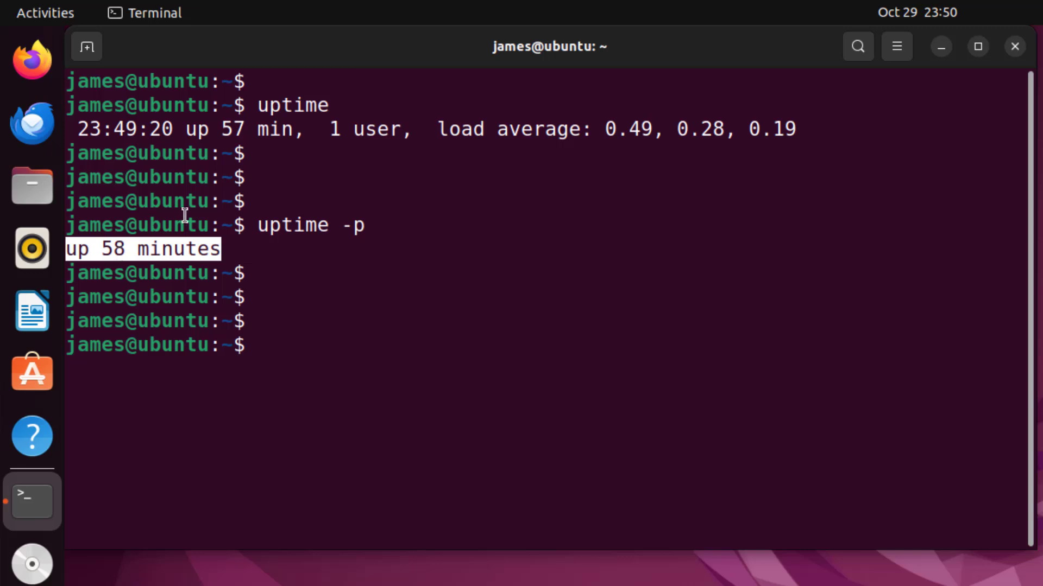
mouse_move(187, 130)
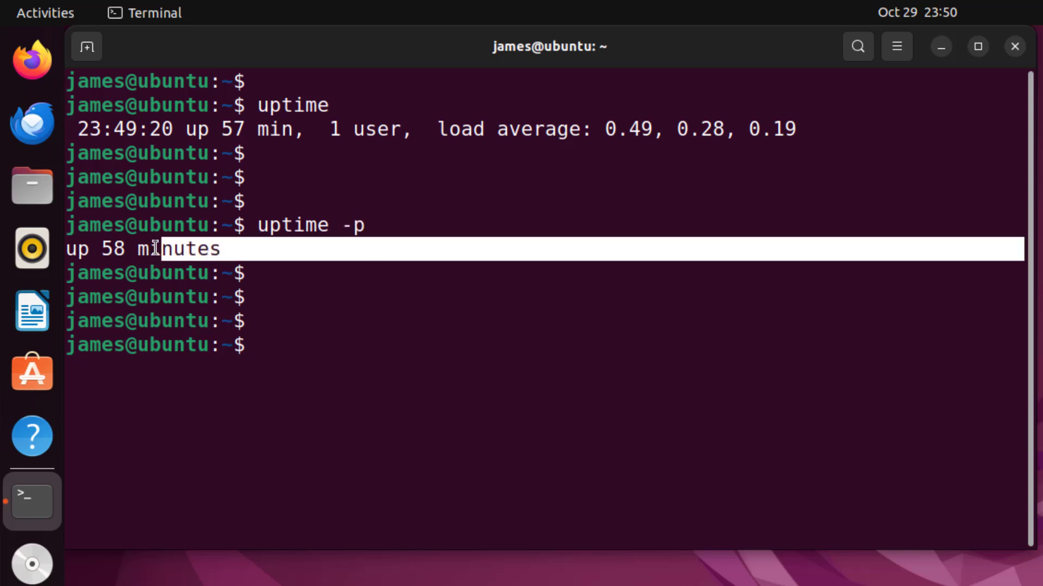
mouse_move(378, 332)
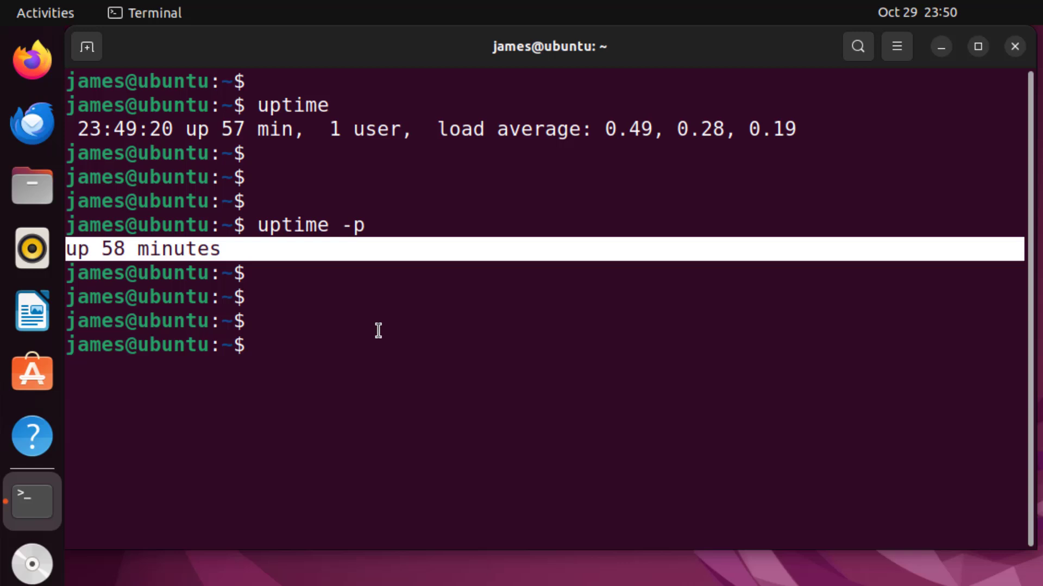
type("upt")
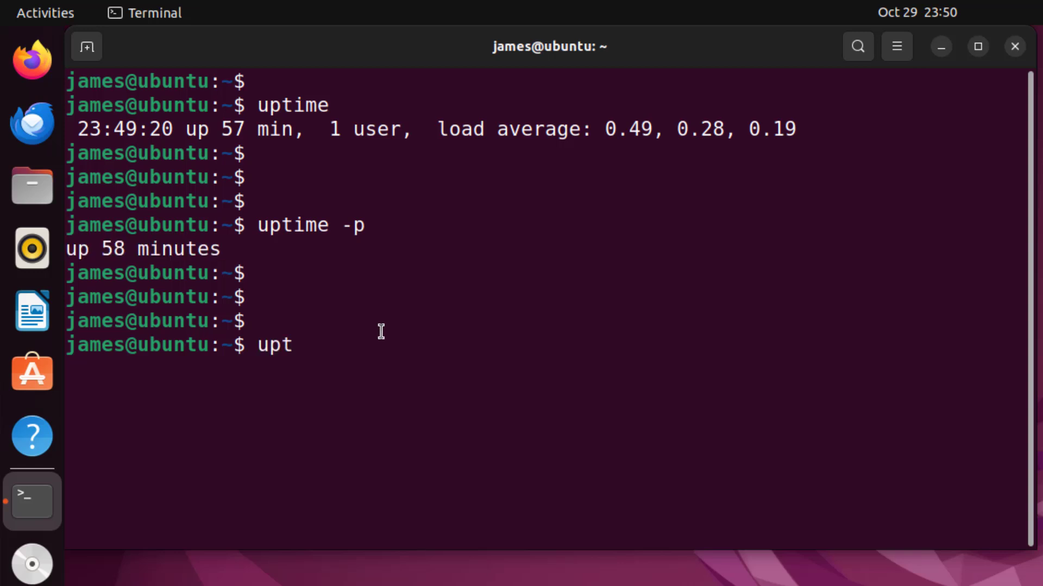
type("ime -s")
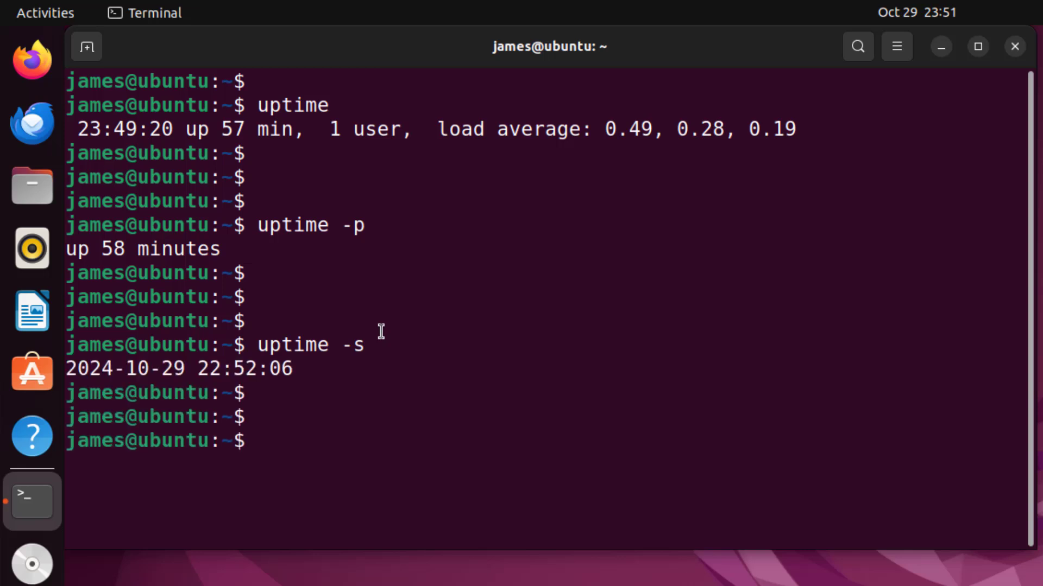
mouse_move(197, 370)
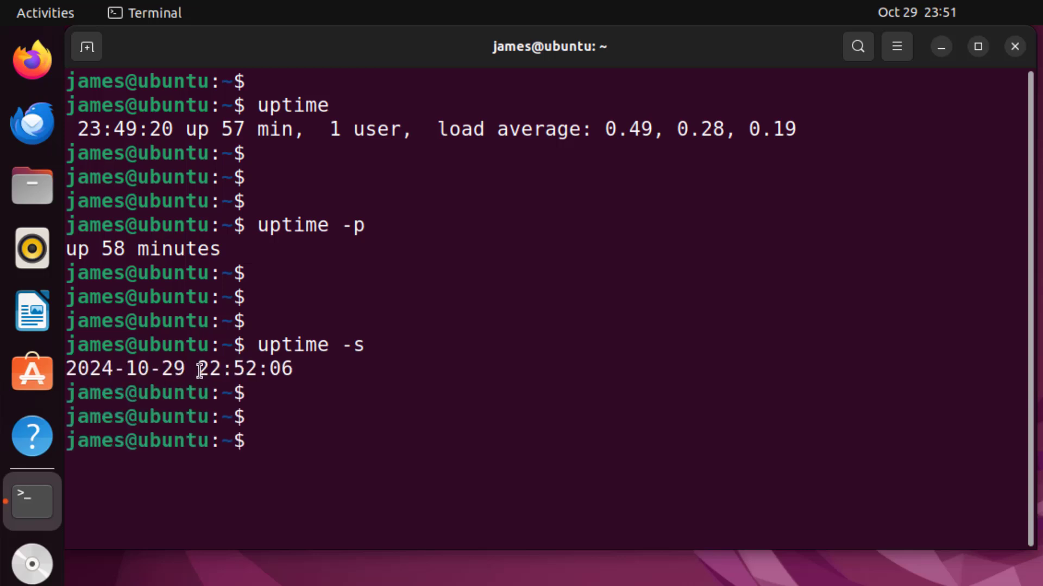
double_click(219, 369)
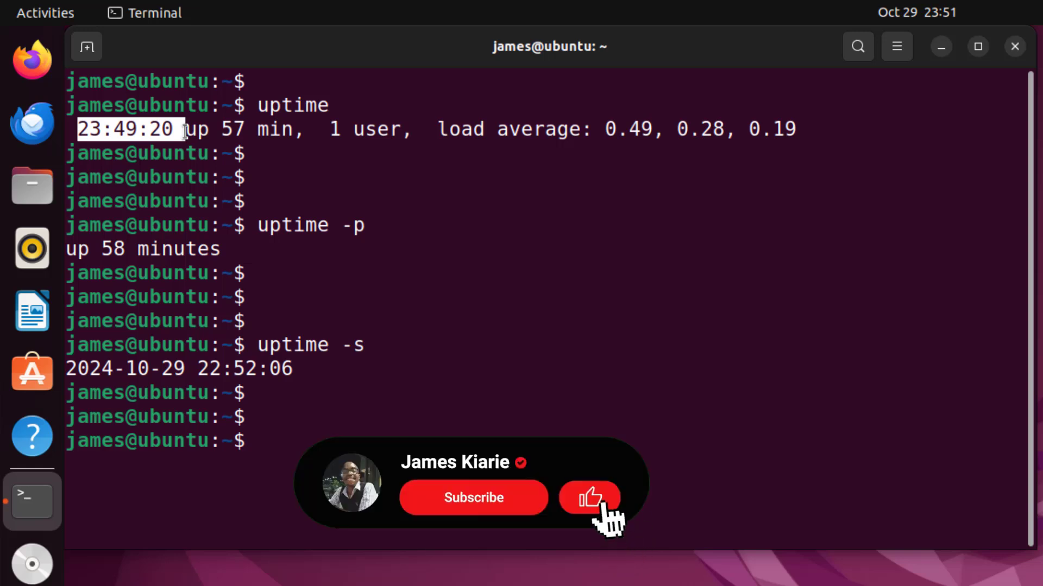
left_click(473, 498)
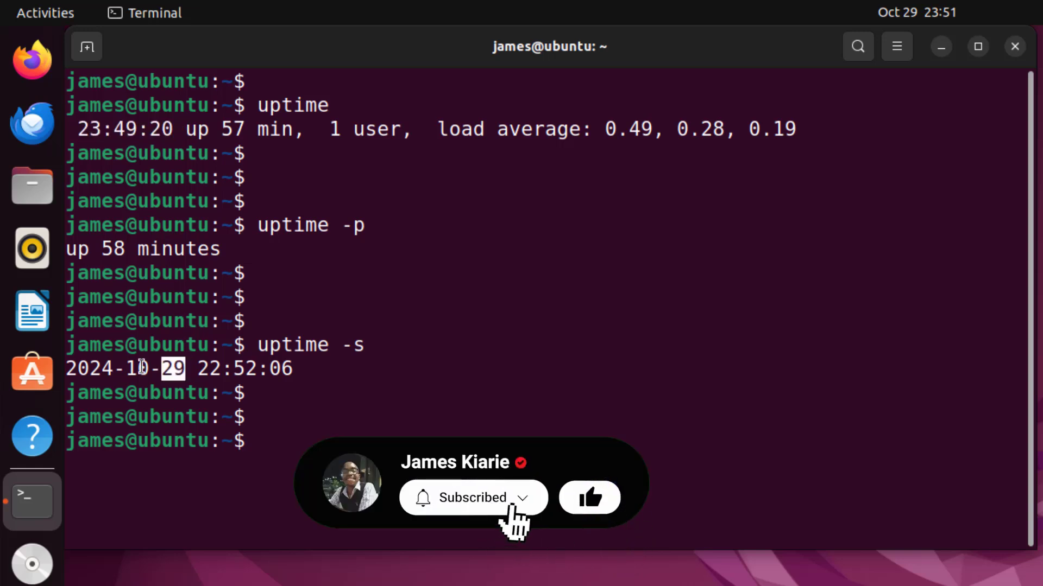
left_click(474, 497)
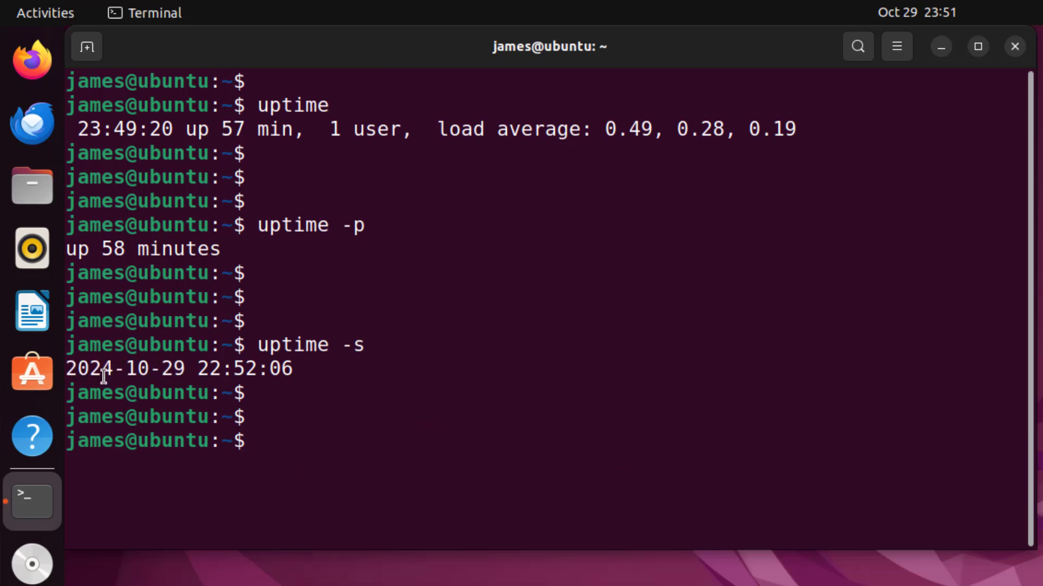
Highlight the boot date 2024-10-29 and the boot time 22:52:06 separately
double_click(125, 369)
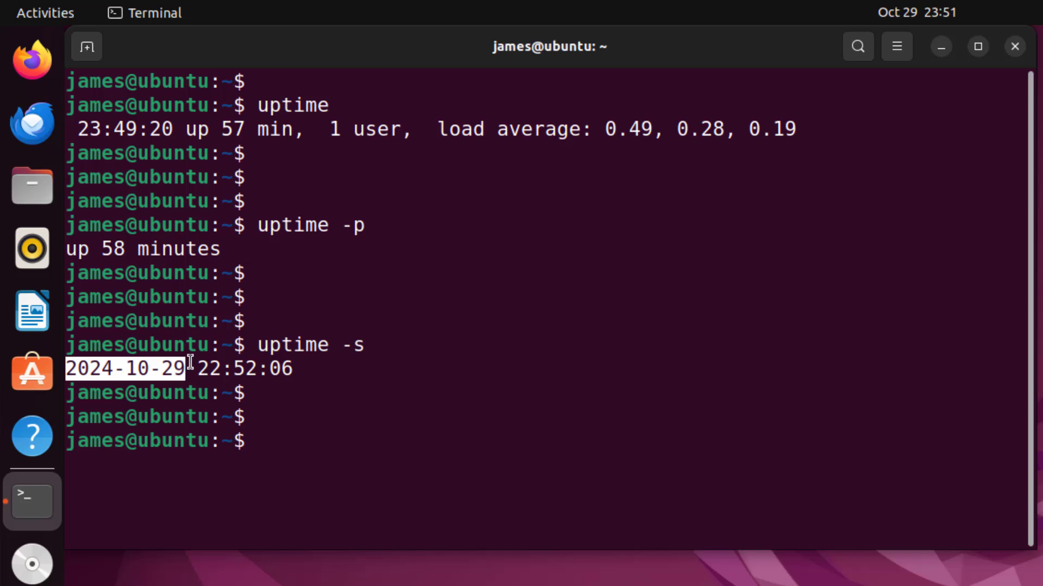
double_click(228, 368)
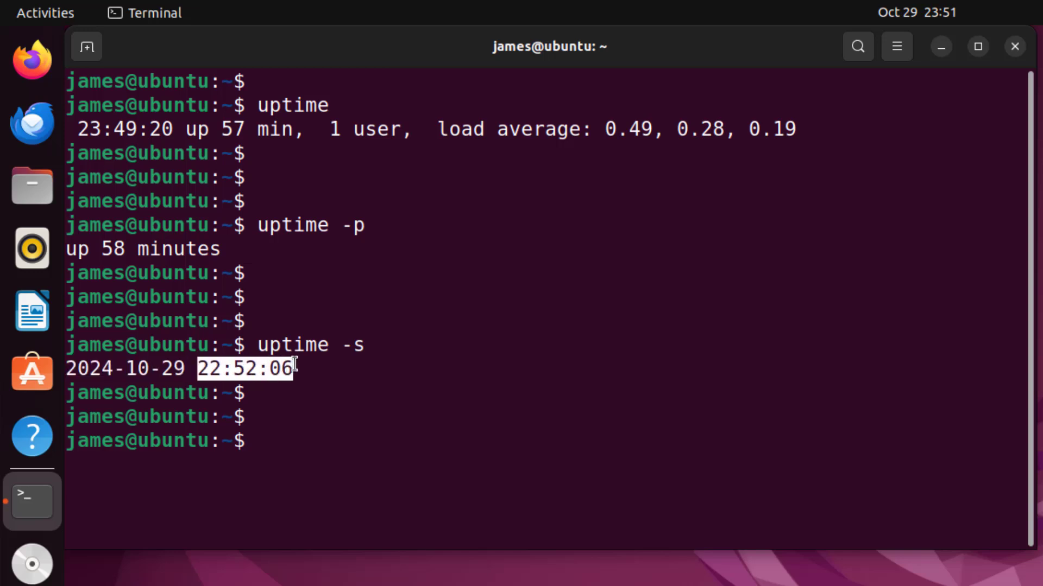
left_click(307, 407)
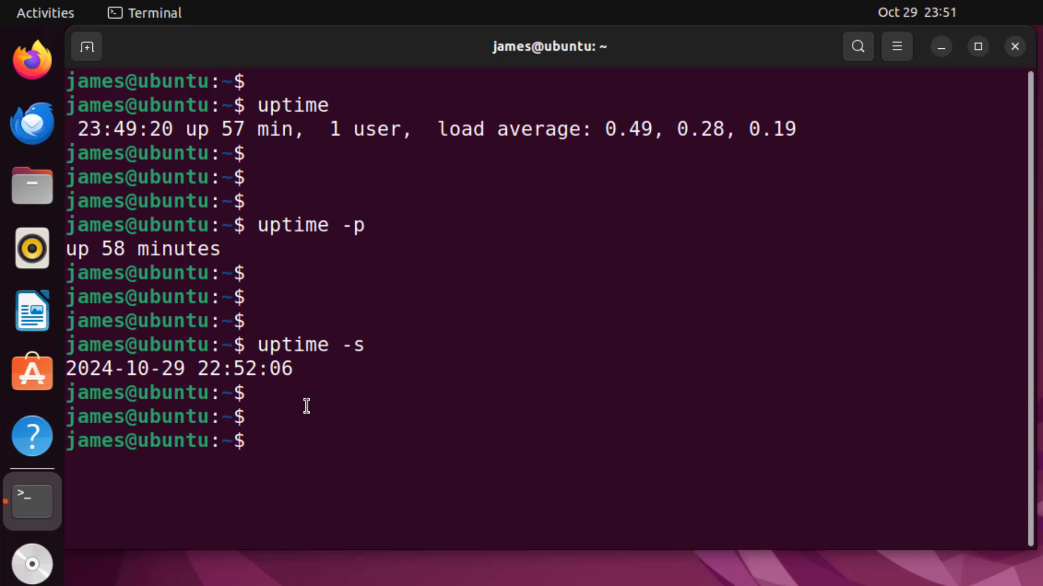
Rerun uptime -p for 'up 59 minutes' and point out the earlier 23:49:20 reading
type("uptime -p")
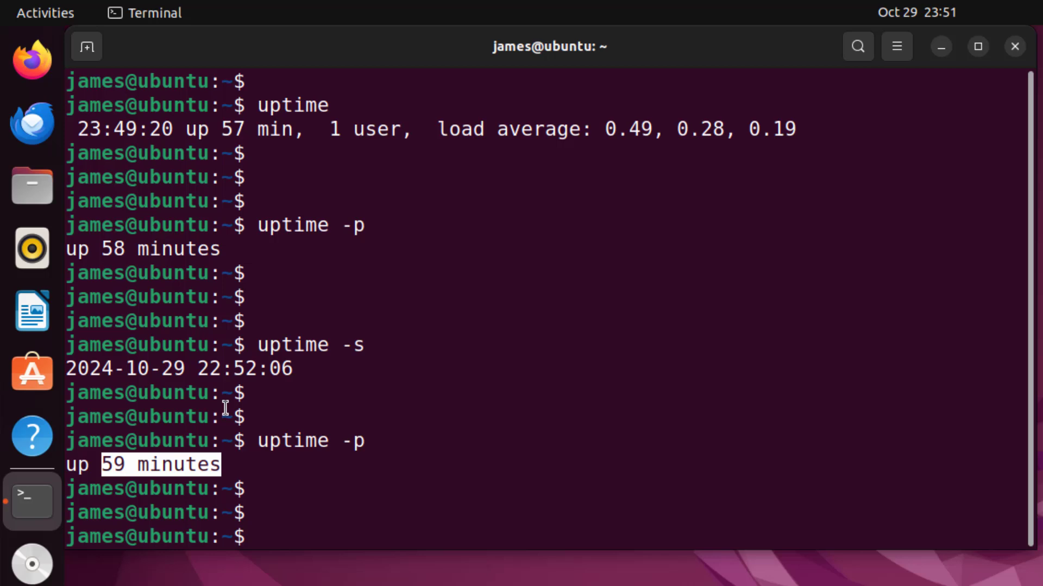
double_click(244, 368)
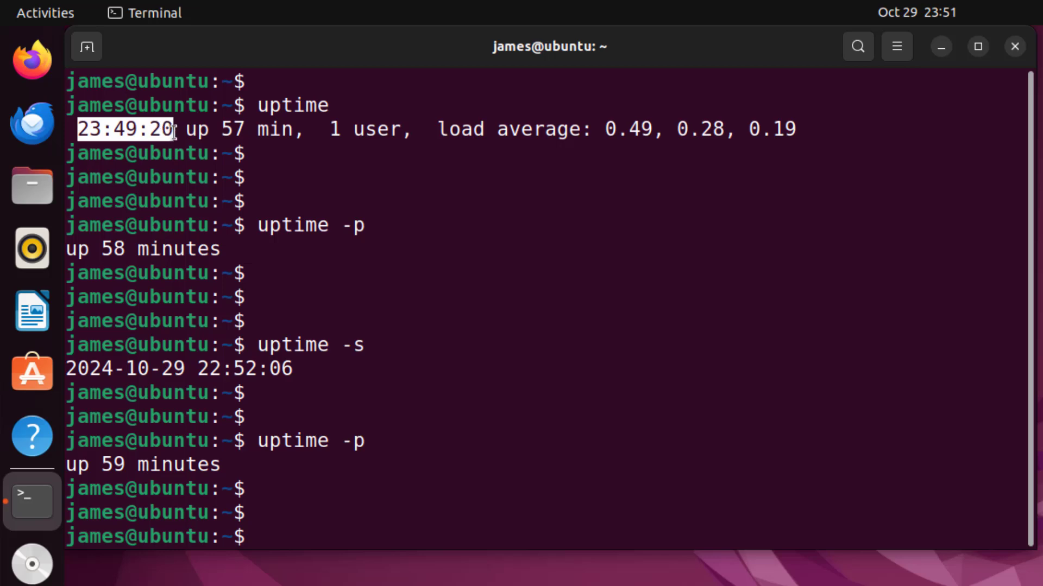
mouse_move(313, 495)
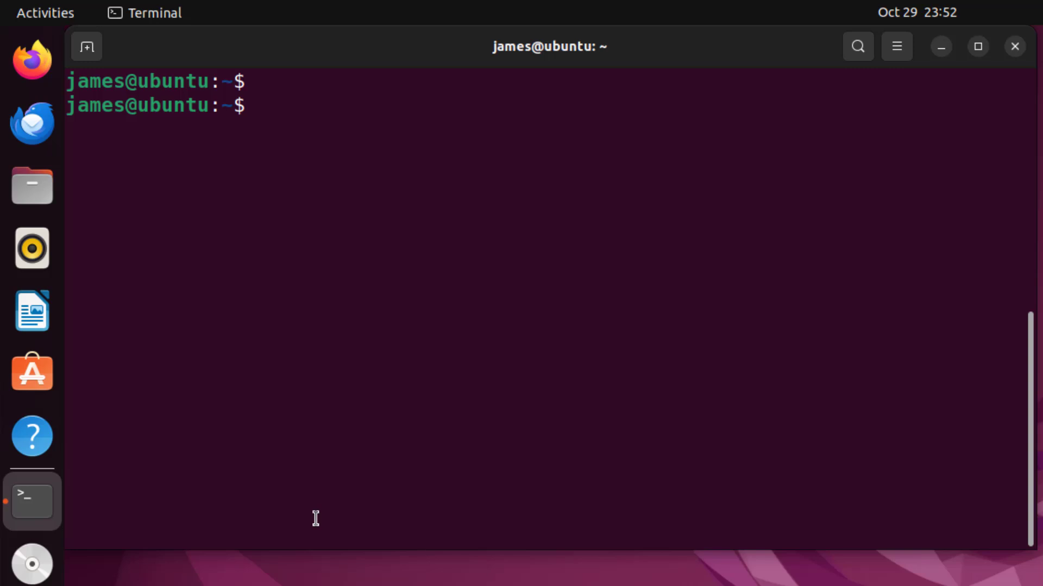
Run 'top | head -n 1' so only top's header line with up 1:00 and 1 user prints
type("top")
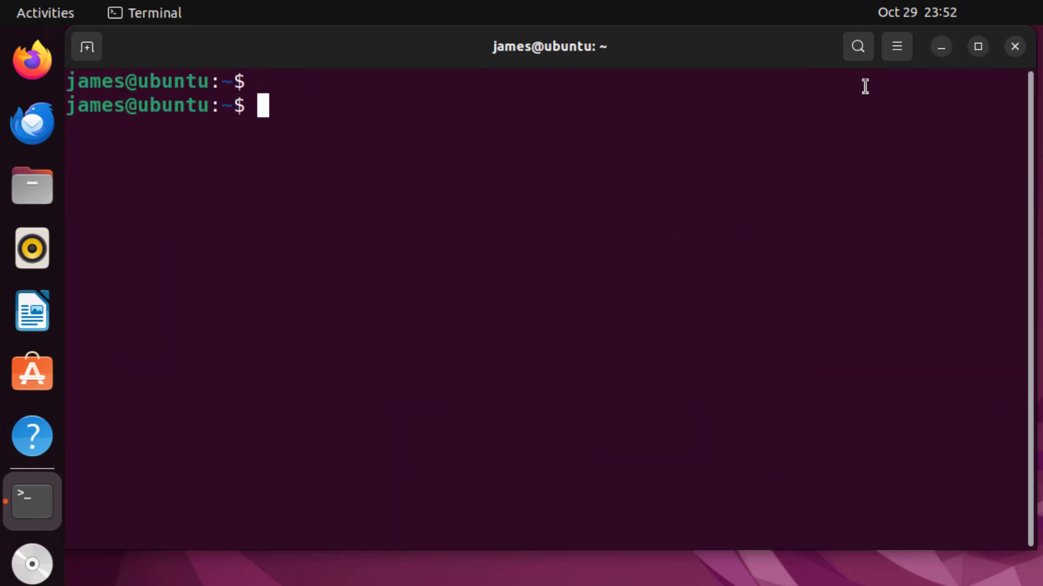
type("top")
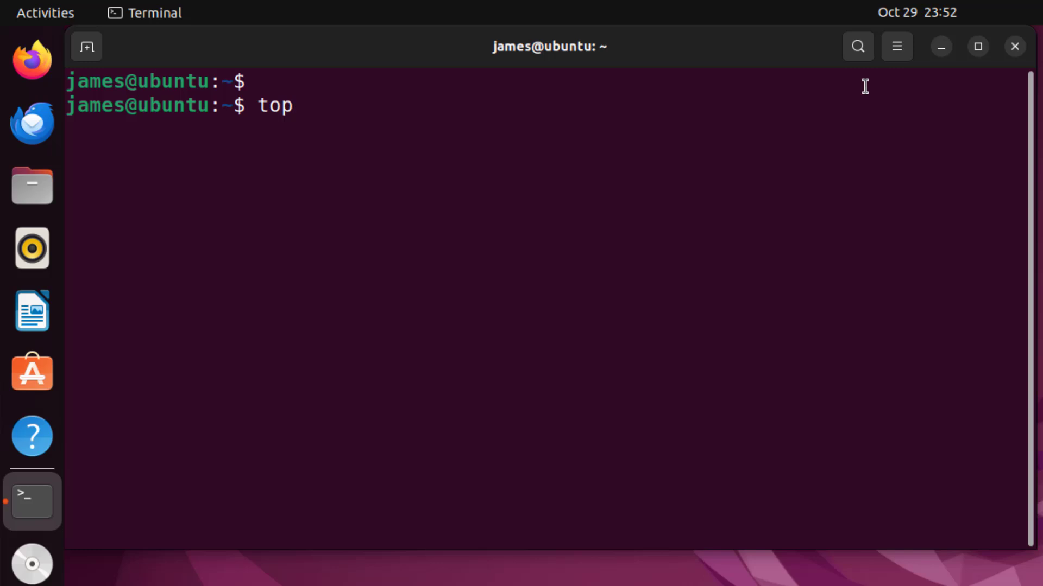
type("|")
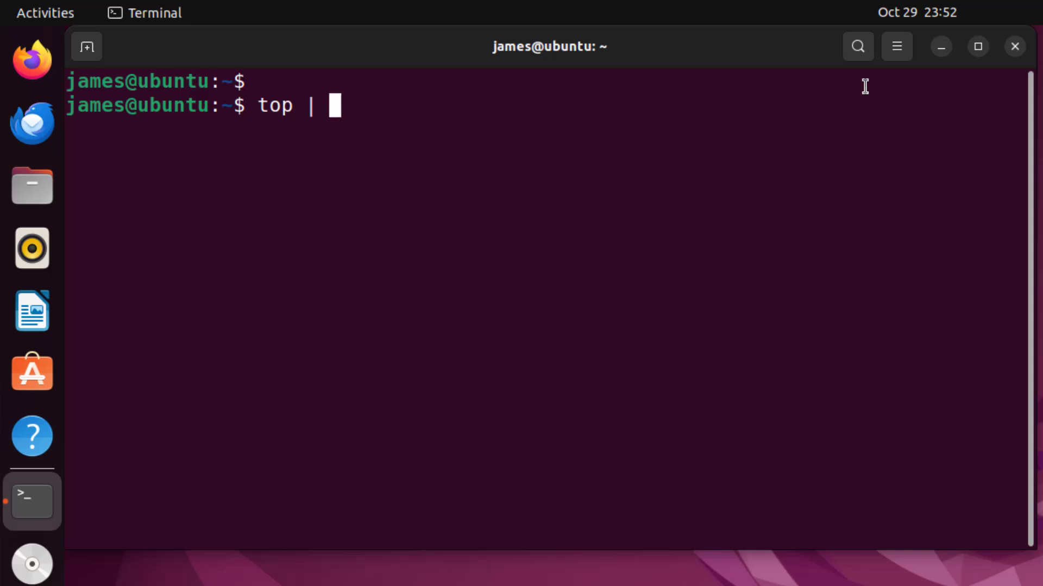
type("head")
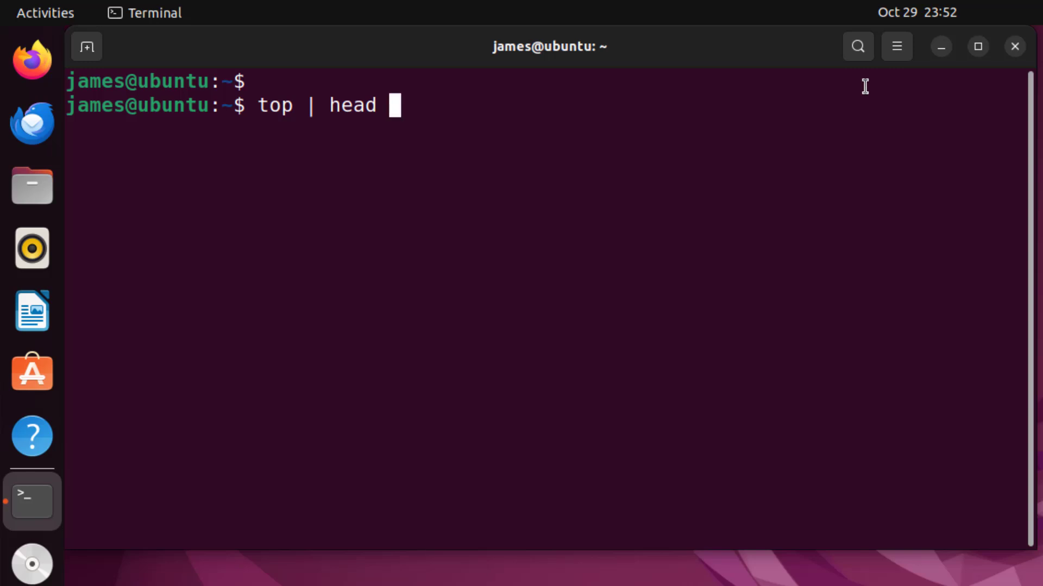
type("-n")
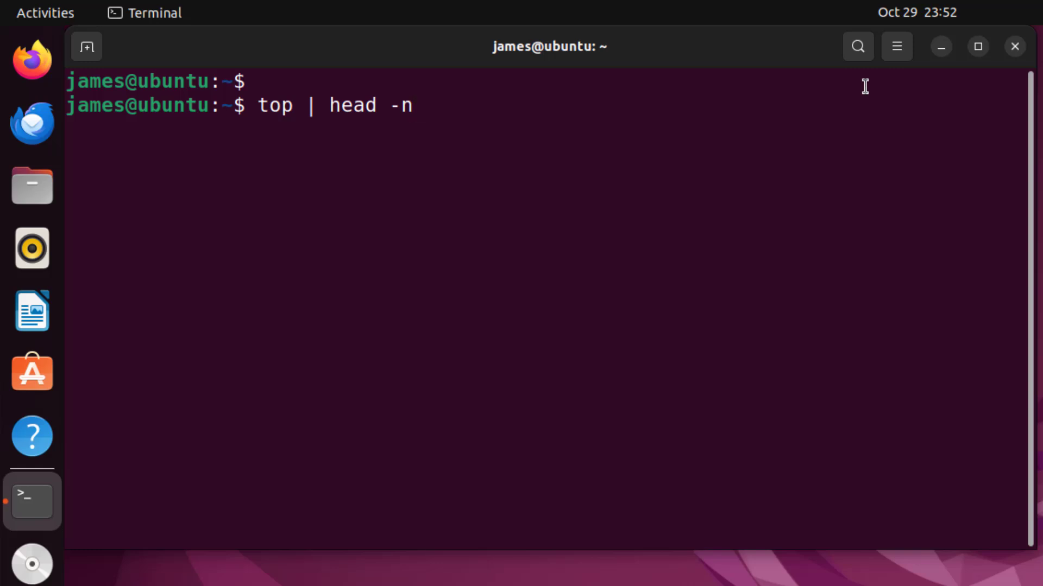
type("1")
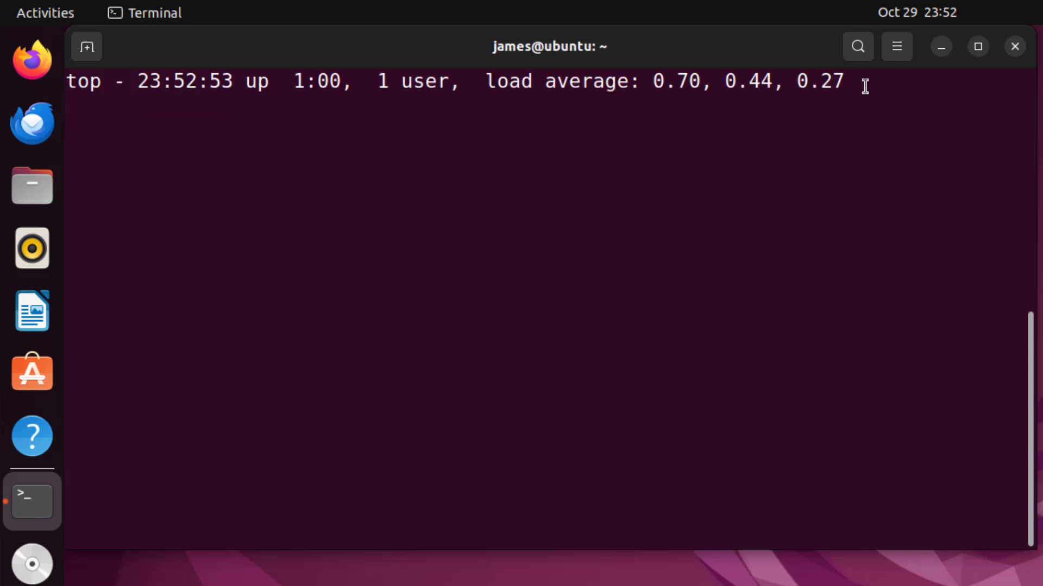
key("q")
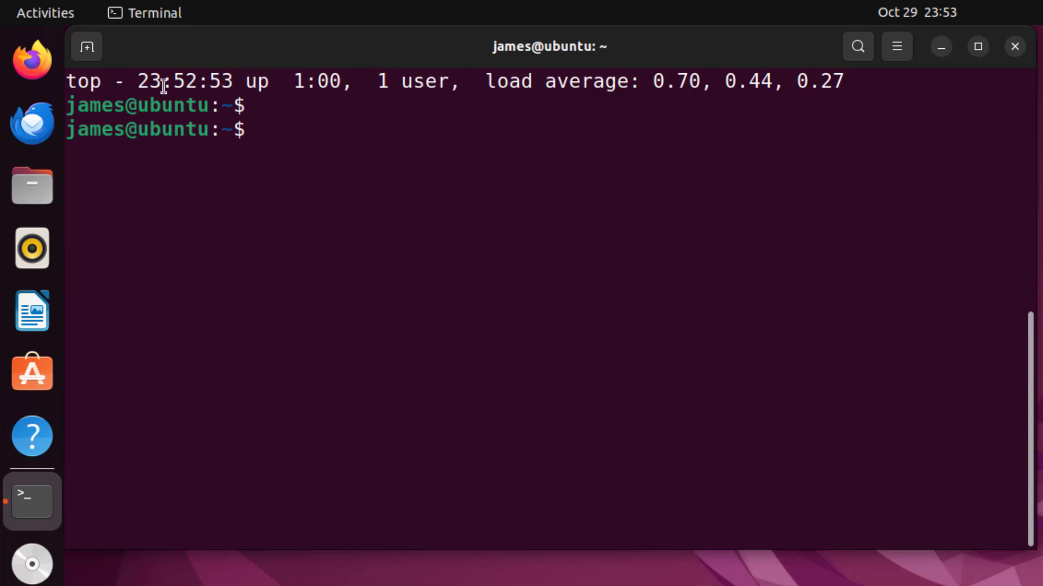
Highlight the 23:52:53 time and up 1:00 values in top's summary line
double_click(185, 81)
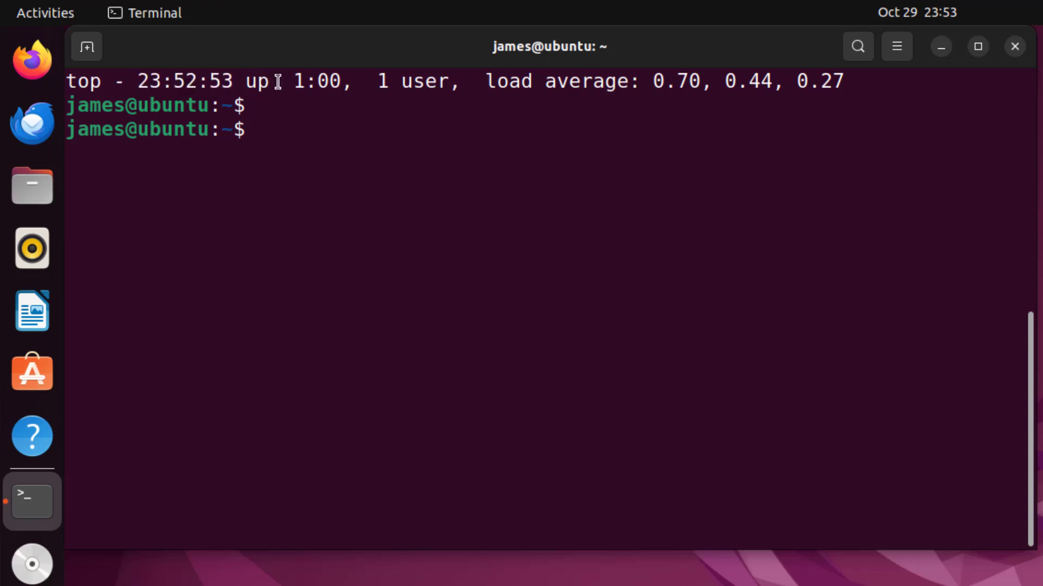
double_click(313, 82)
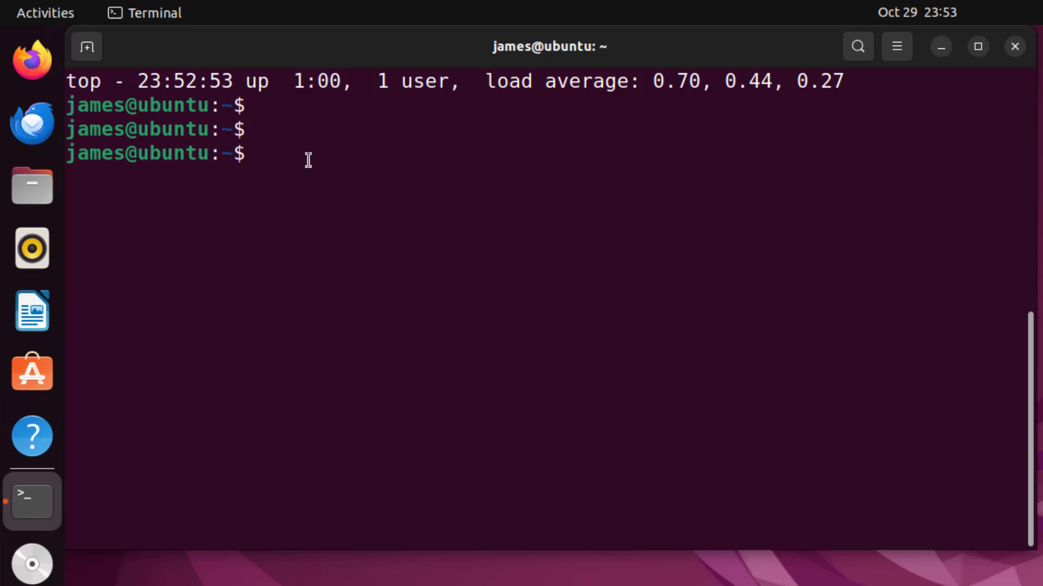
Launch htop and read its Uptime field of 01:01:25
type("ht")
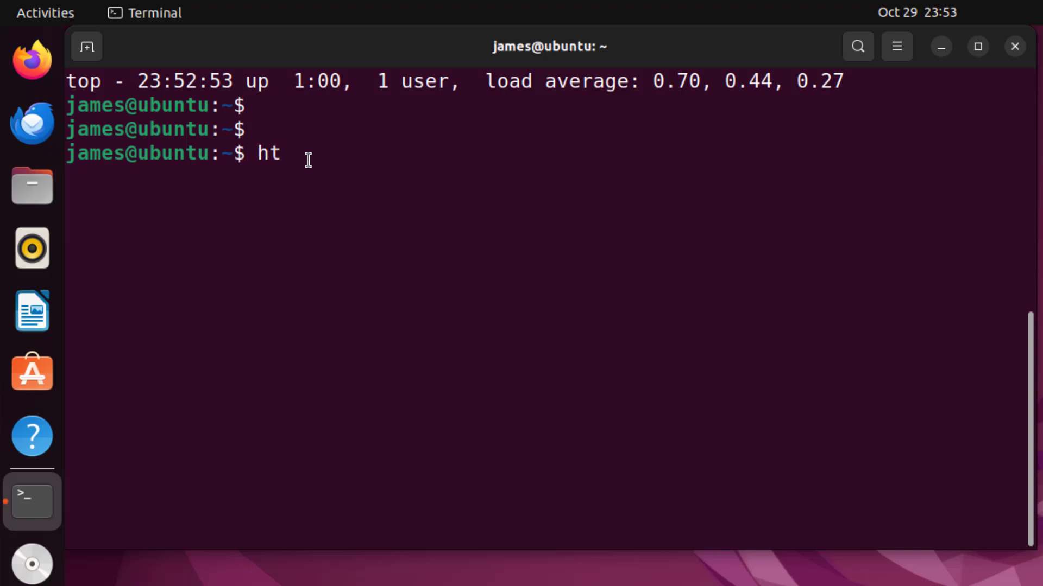
type("op")
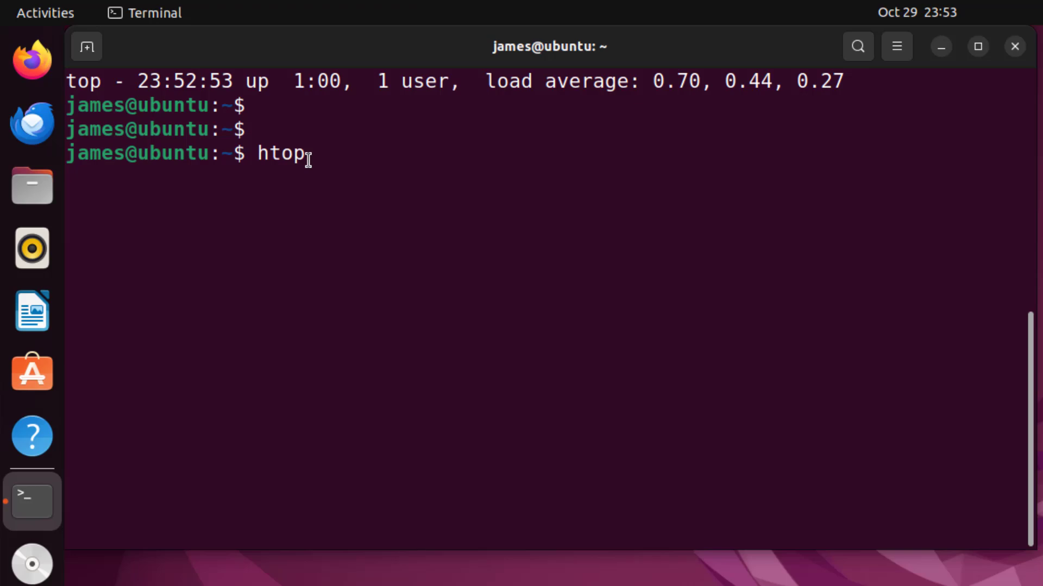
key("Return")
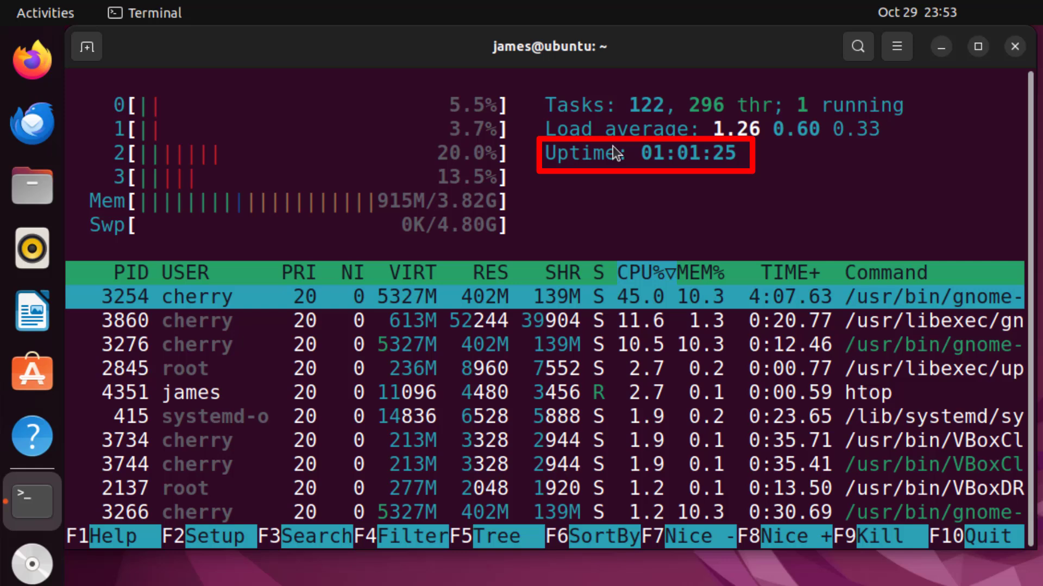
mouse_move(546, 155)
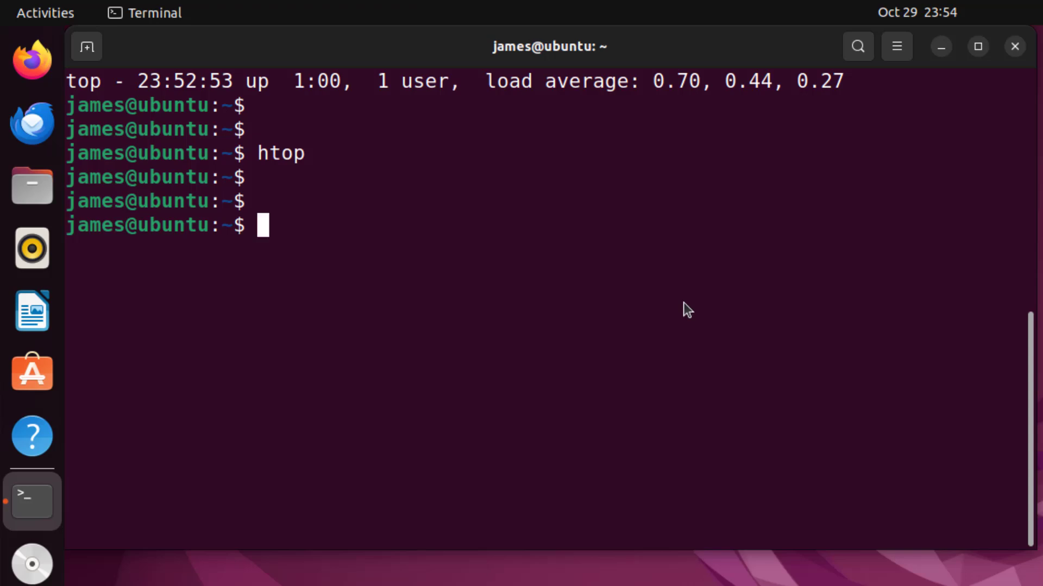
Try neofetch and get 'command not found' with the apt install suggestion
type("ne")
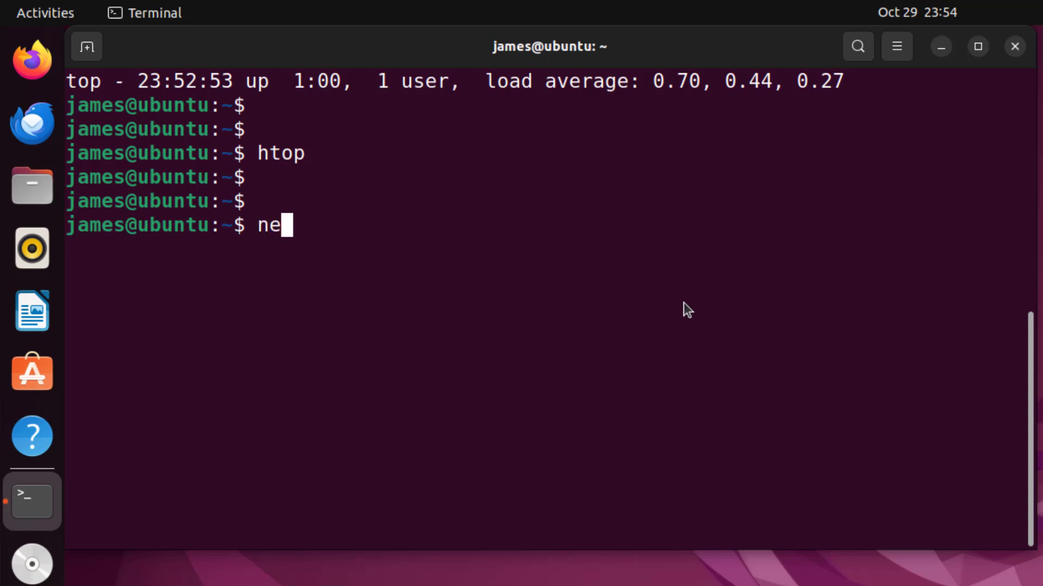
type("ofetch")
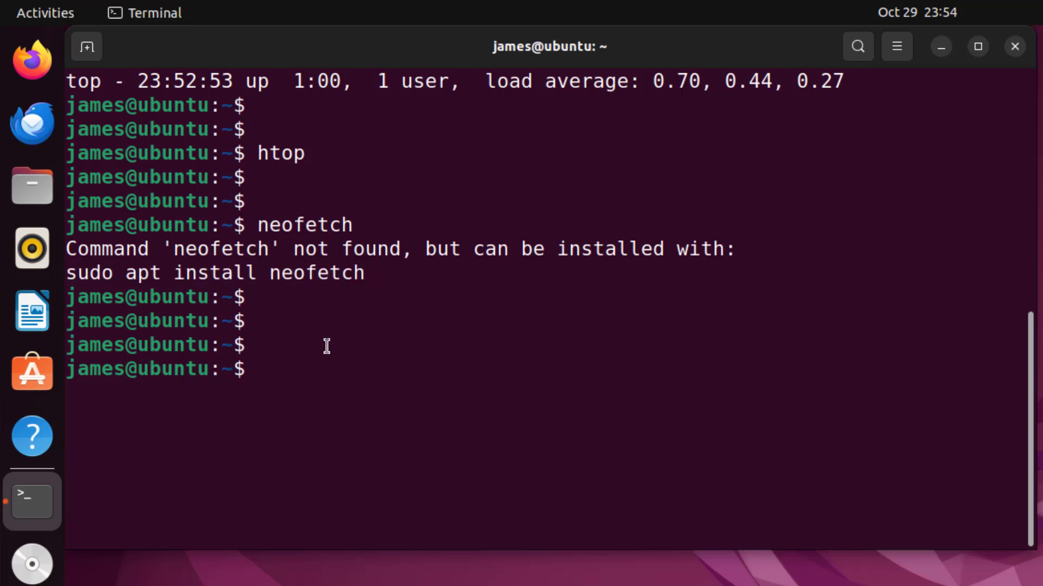
Run sudo apt install neofetch, give the password and answer Y to install 30 packages
type("sudo")
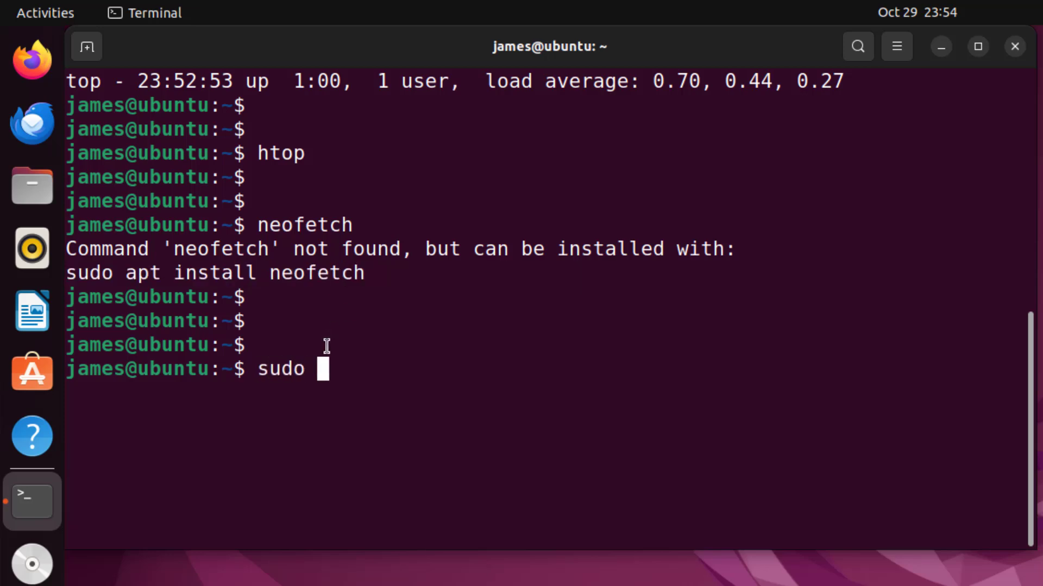
type("apt")
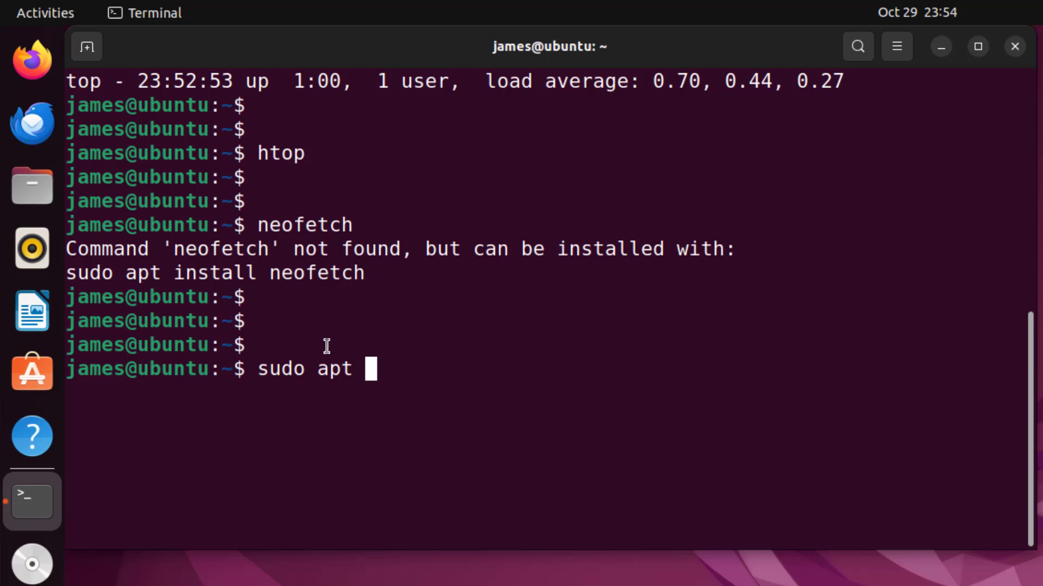
type("install ne")
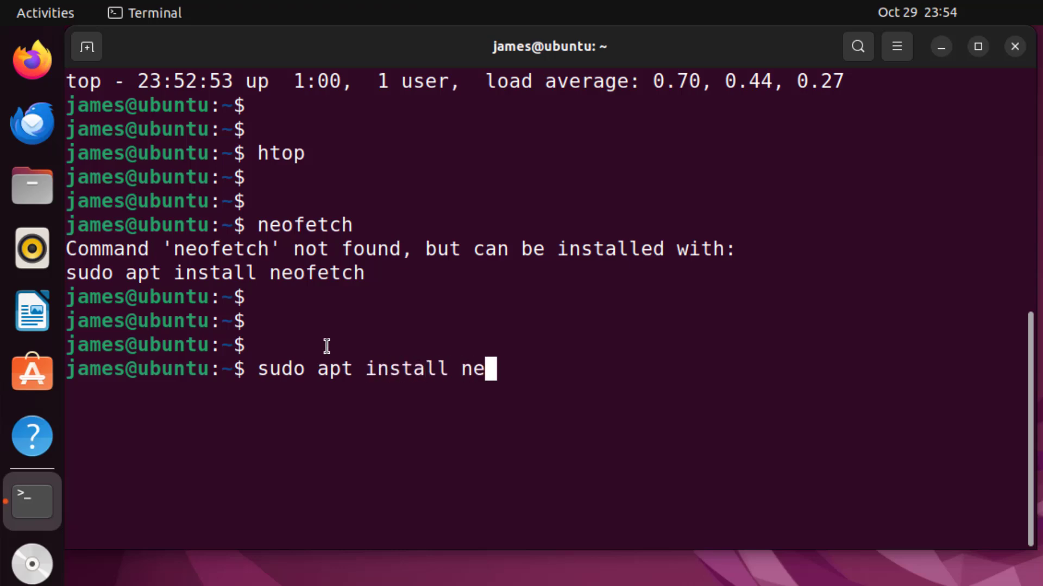
type("ofetch")
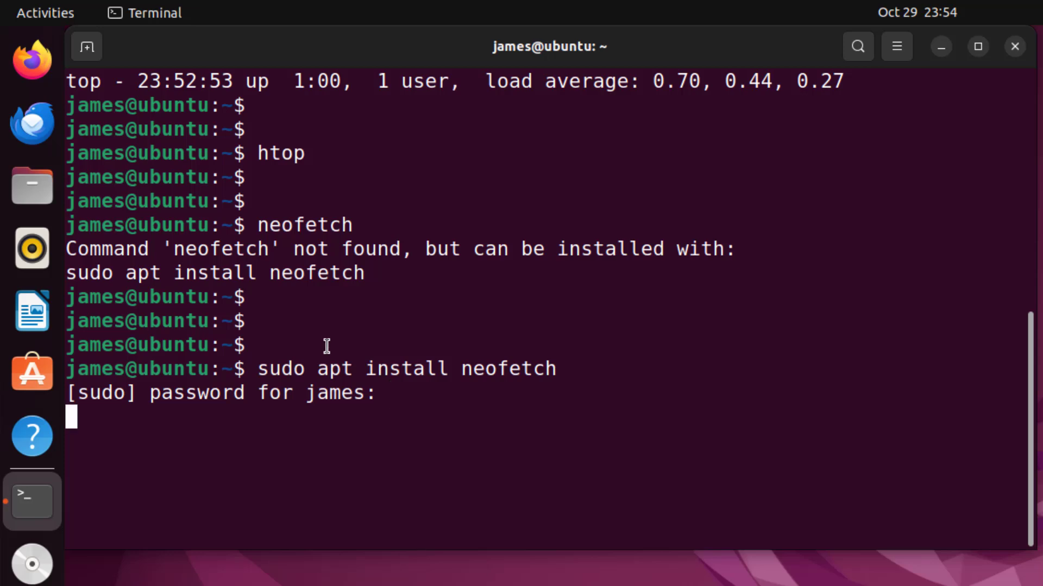
key("Return")
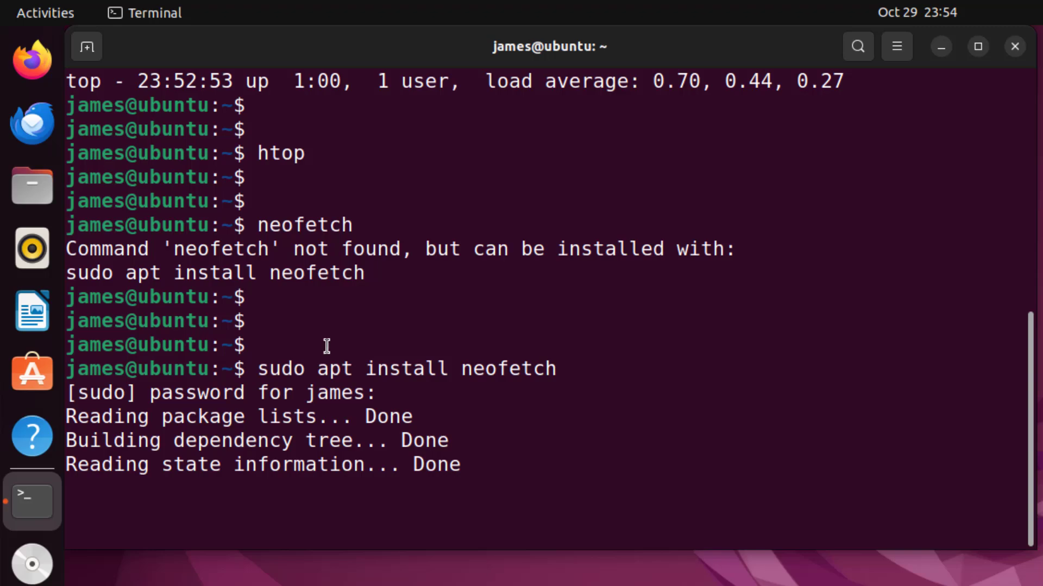
key("Return")
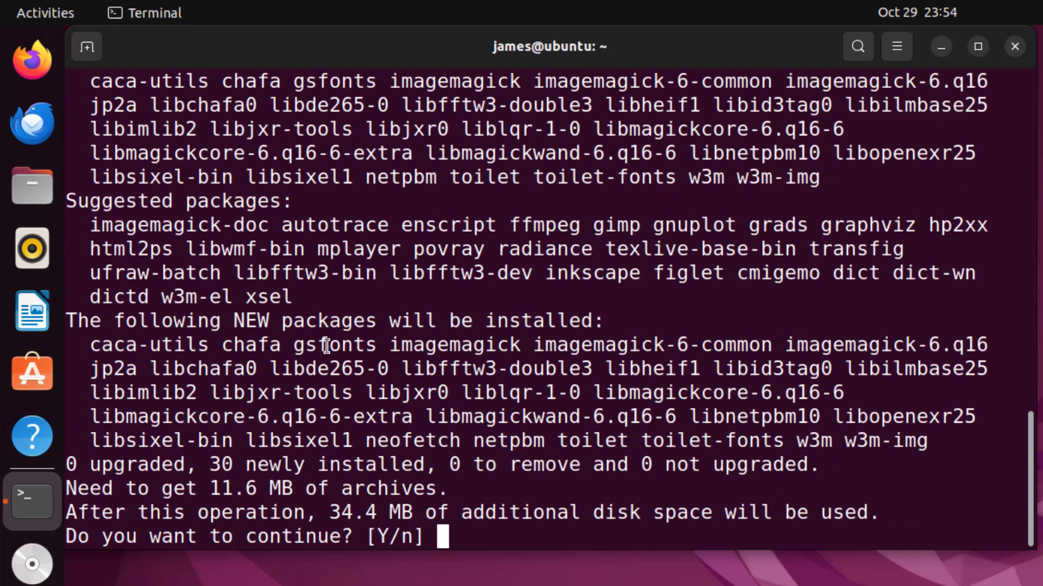
type("Y")
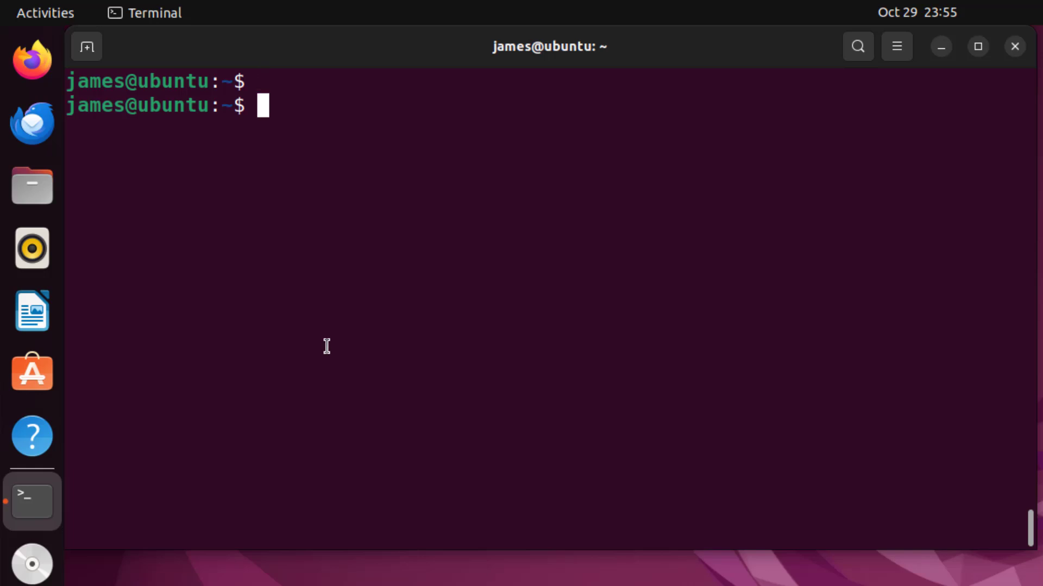
Run neofetch to show Ubuntu 22.04.5 LTS system info with Uptime 1 hour, 3 mins
type("ne")
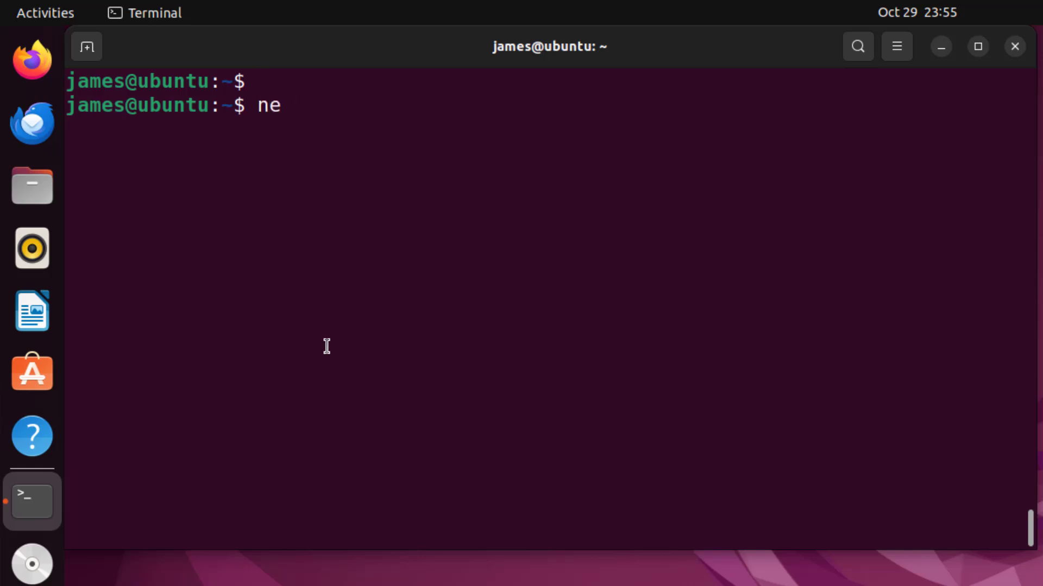
type("ofe")
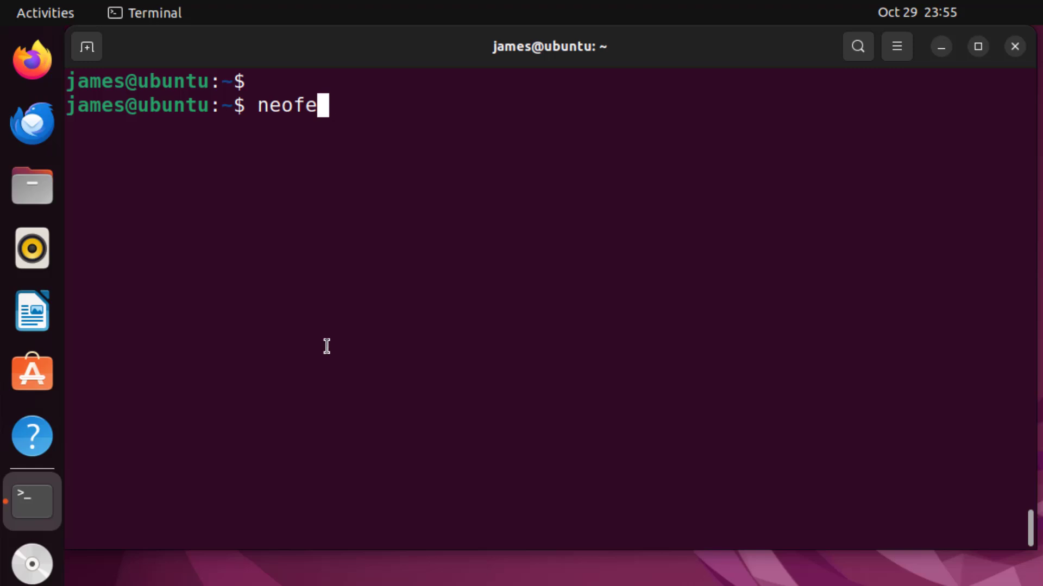
type("tch")
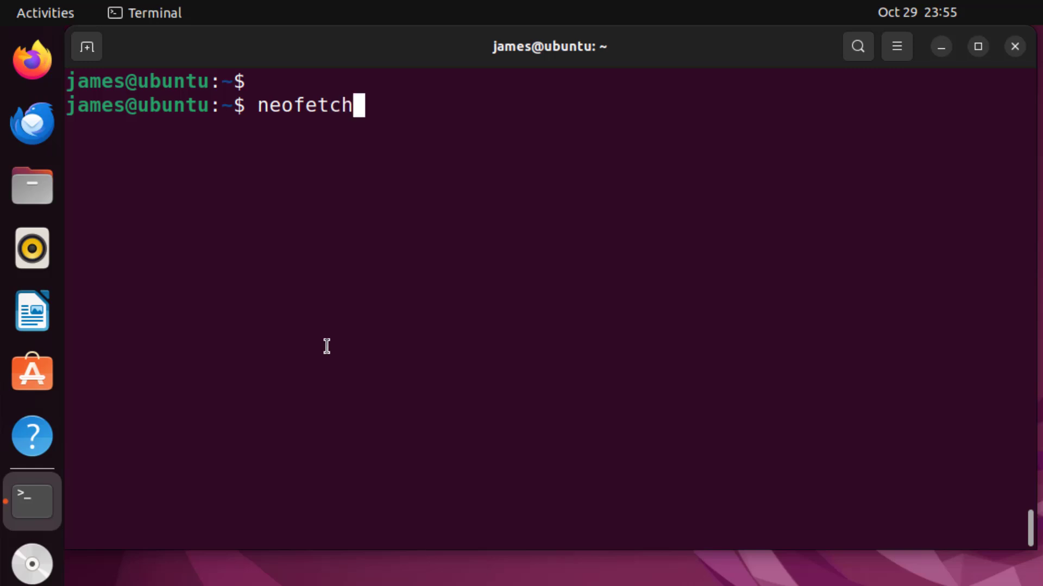
key("Return")
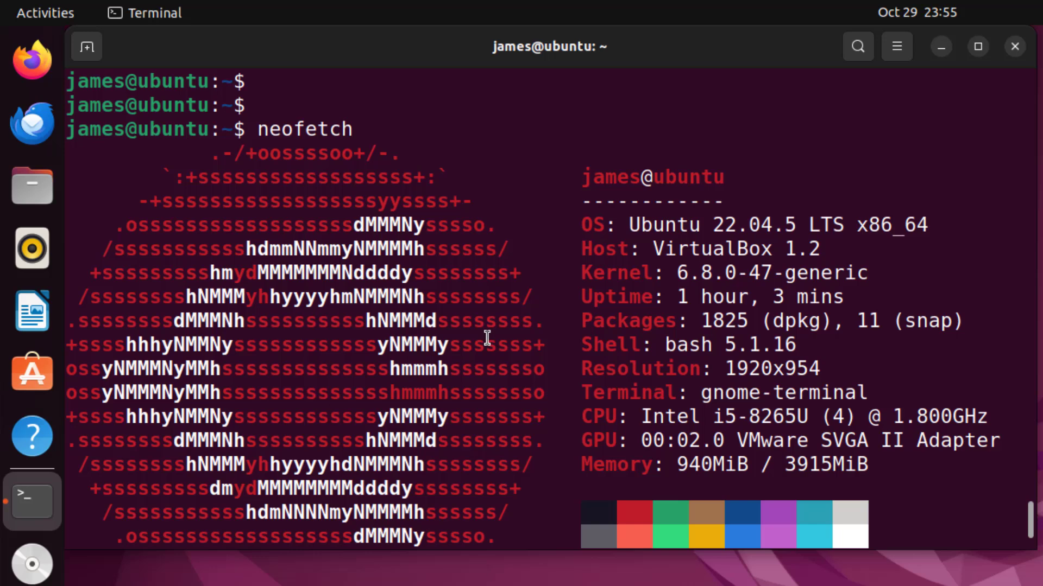
mouse_move(597, 444)
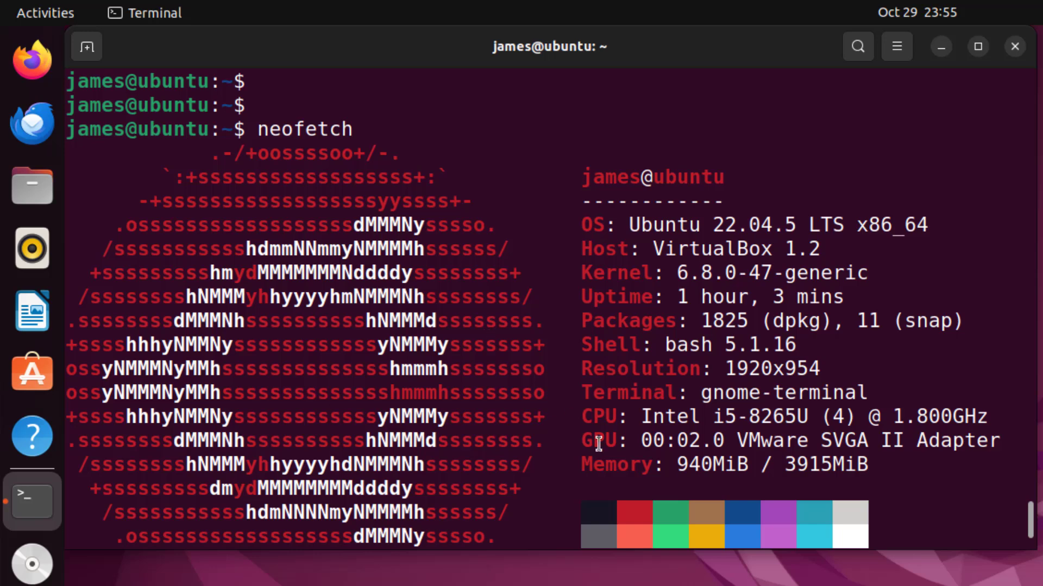
mouse_move(574, 296)
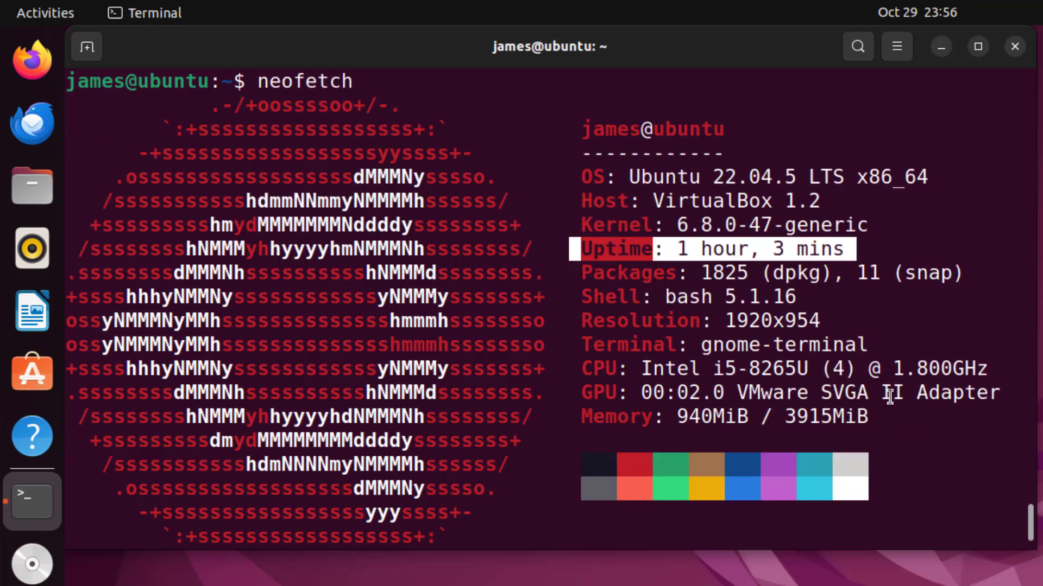
scroll("down", 3)
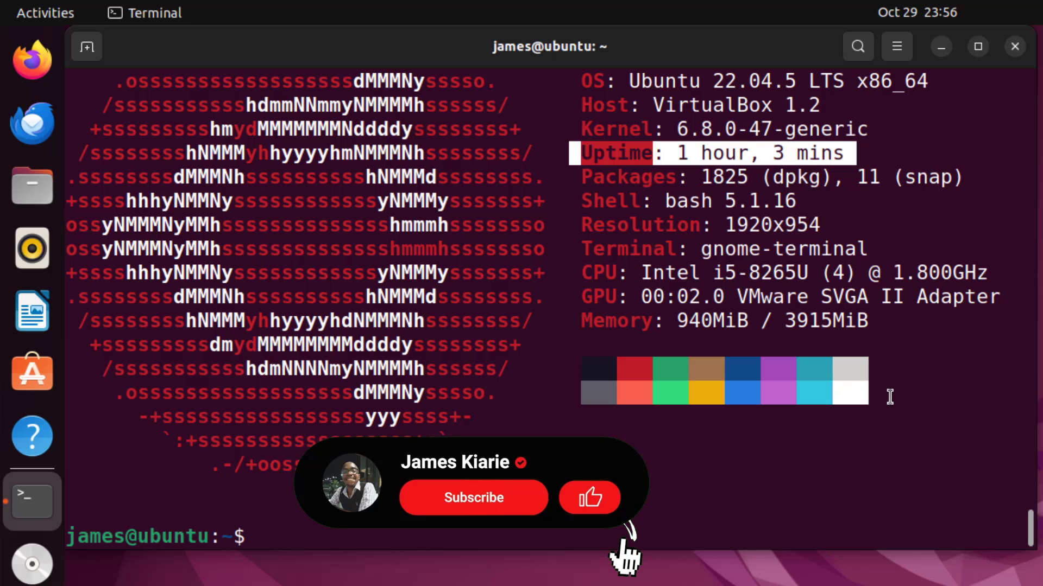
left_click(474, 497)
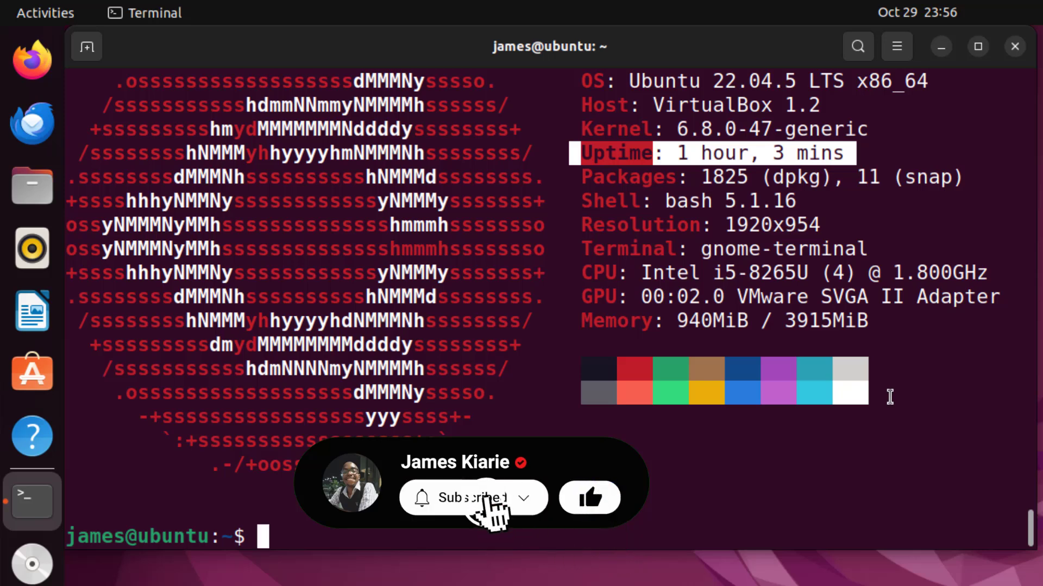
left_click(473, 498)
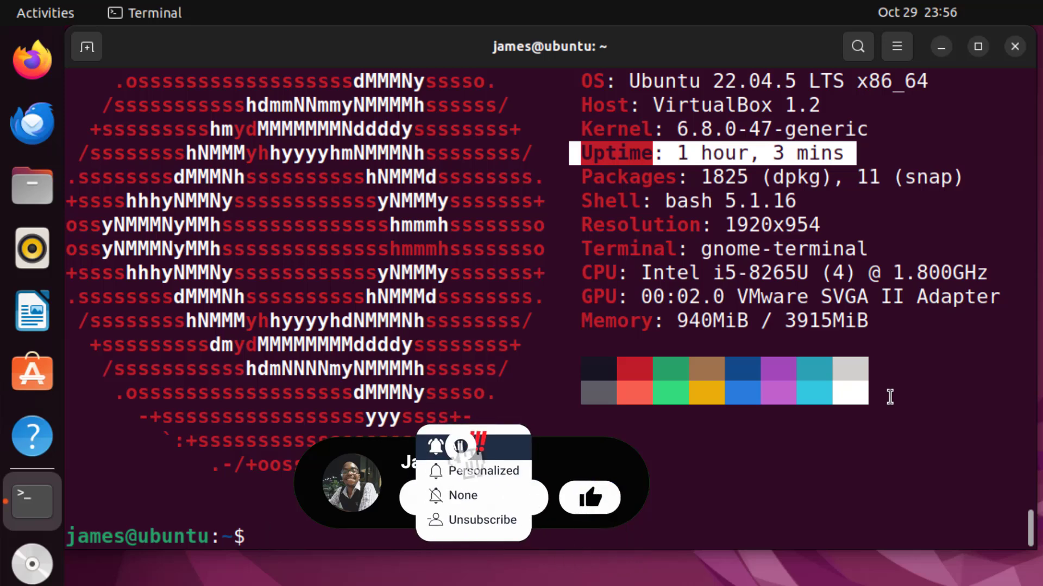